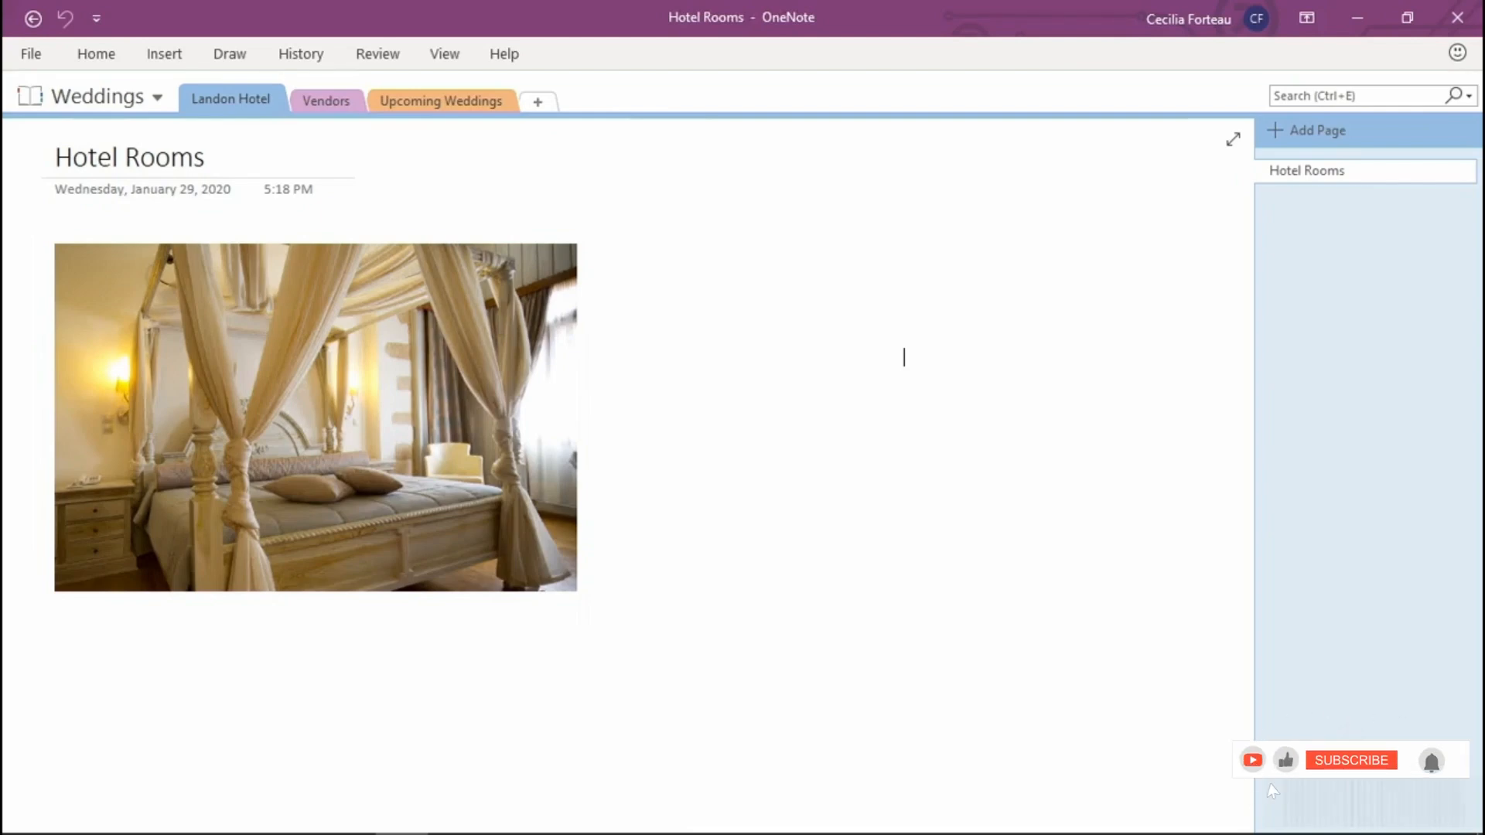
Open the all-notebooks search pane from the Hotel Rooms page
left_click(1351, 760)
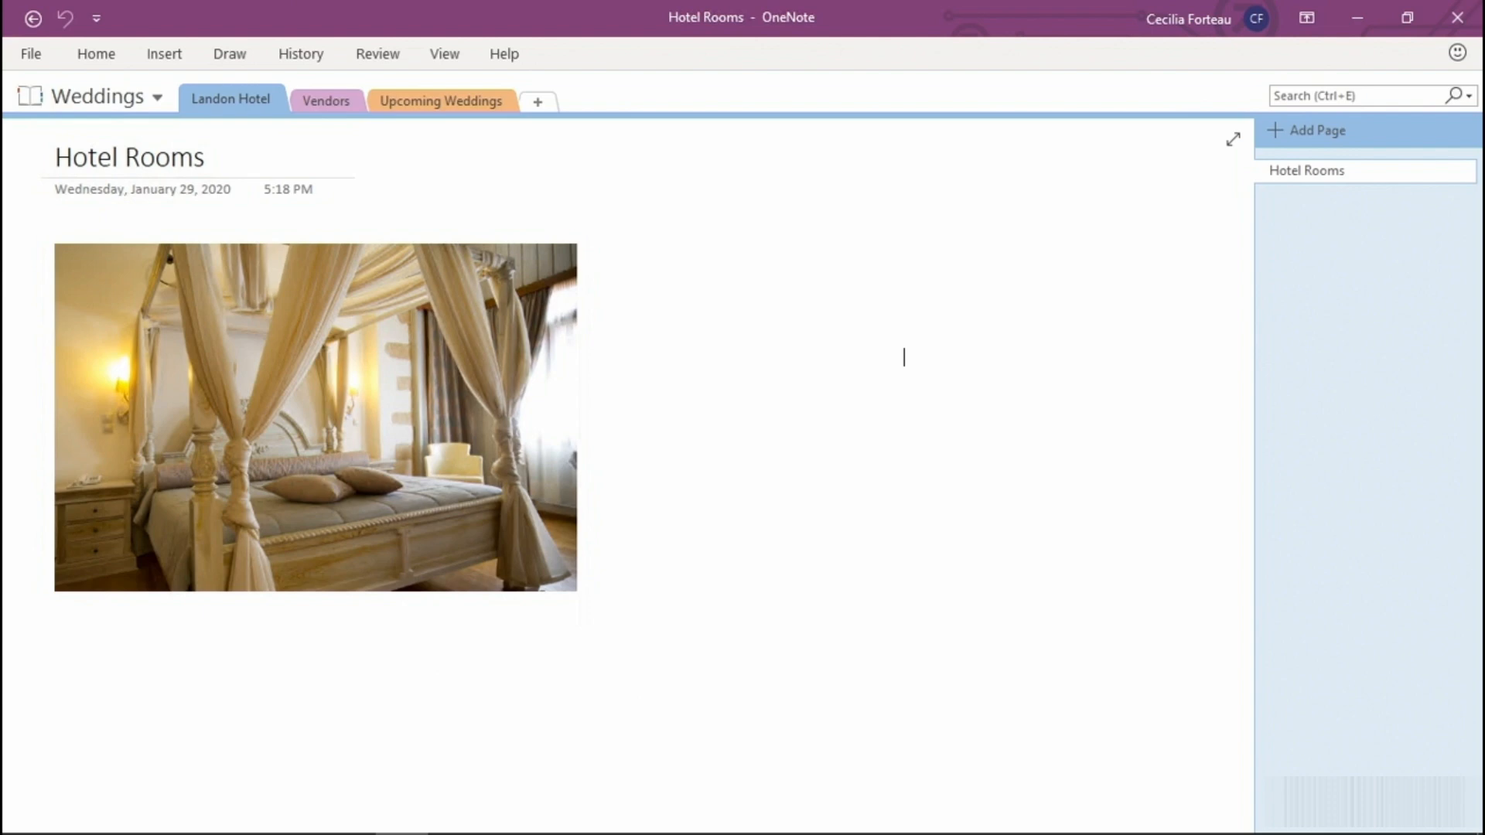
left_click(1359, 94)
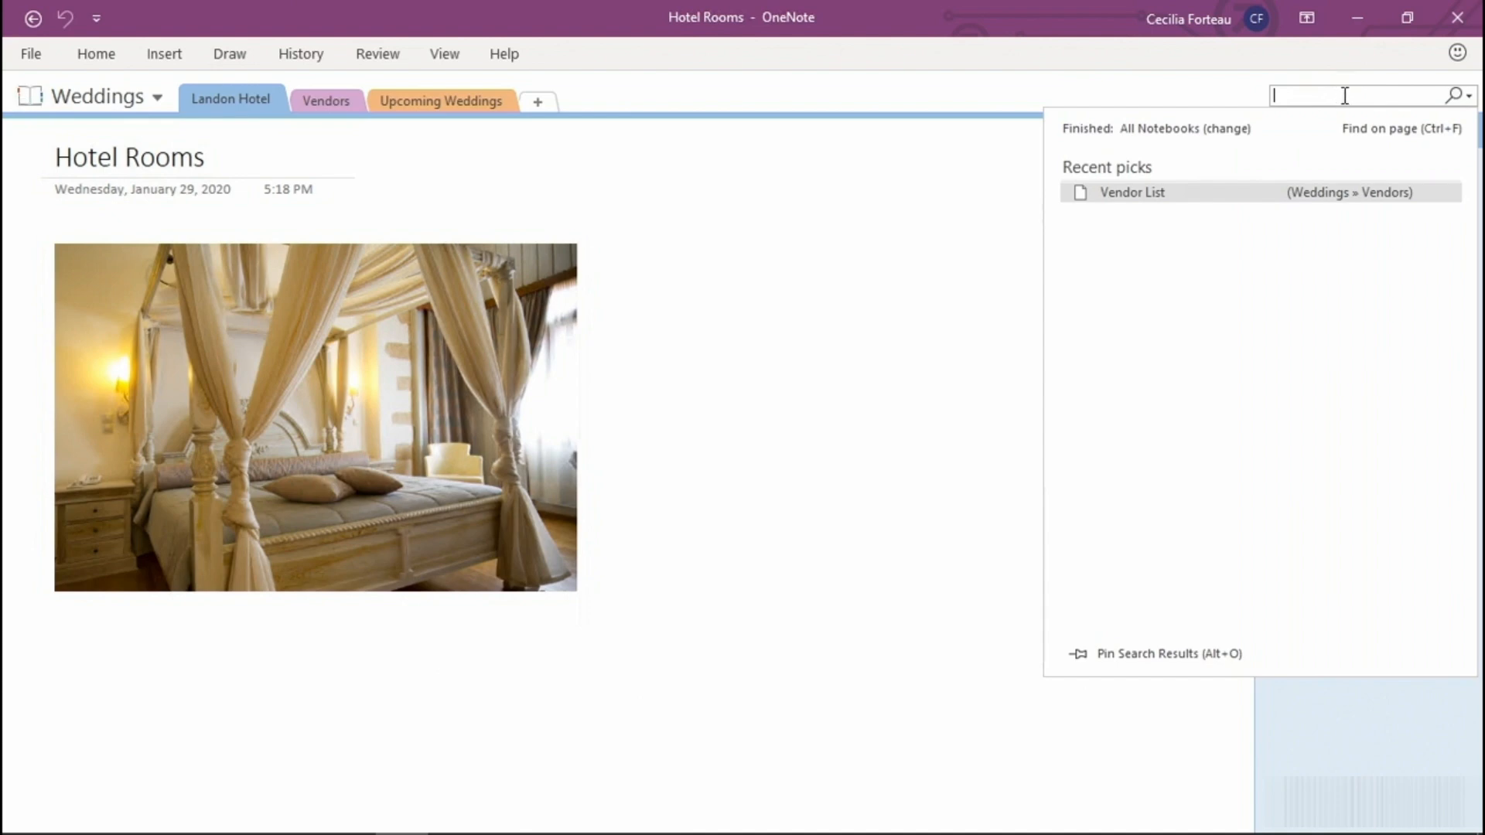
Search for 'clear', view the Vendor List result, then return to Hotel Rooms
type("cl")
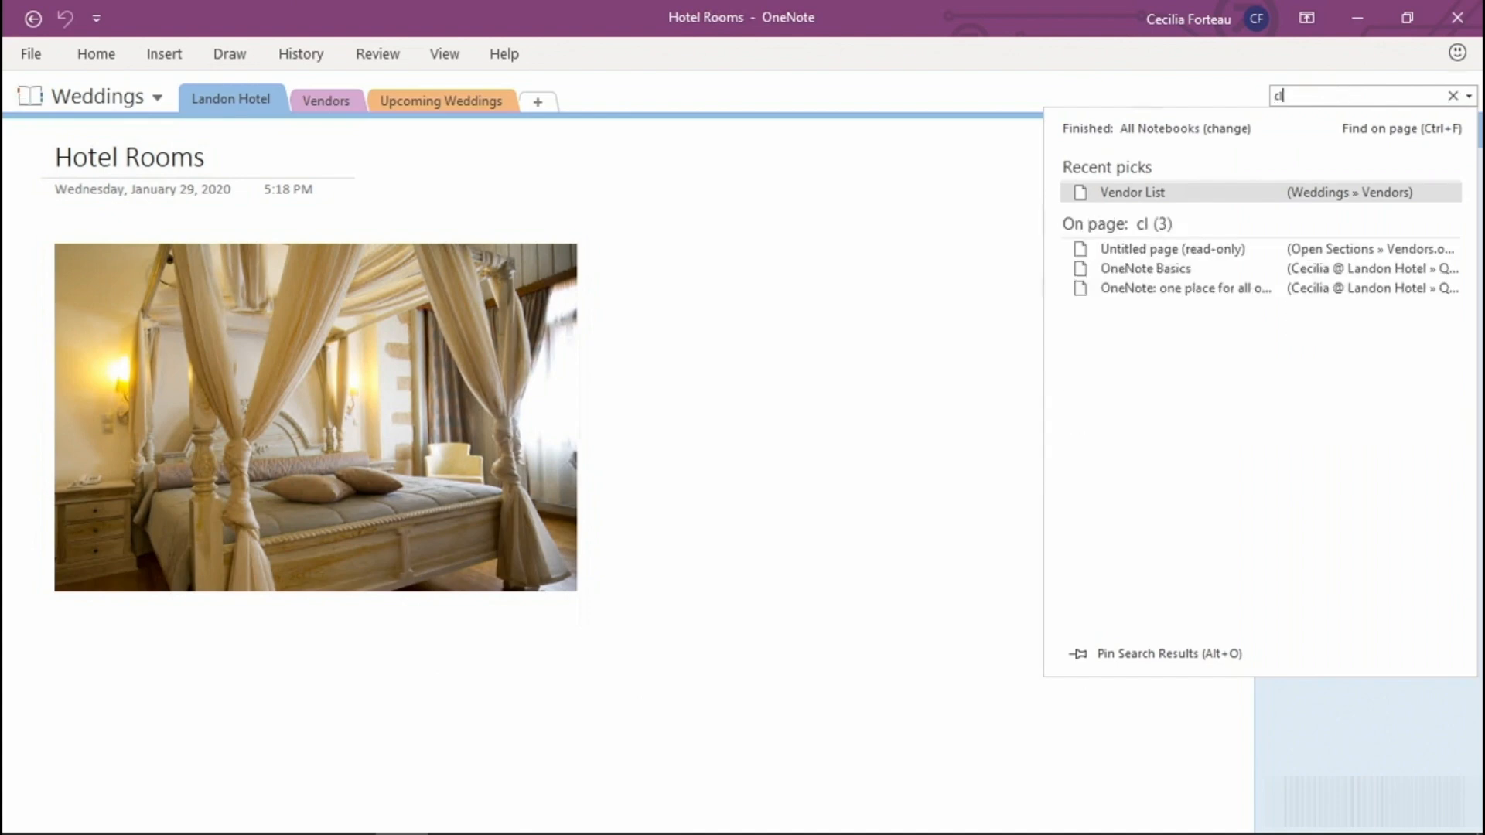
type("ear")
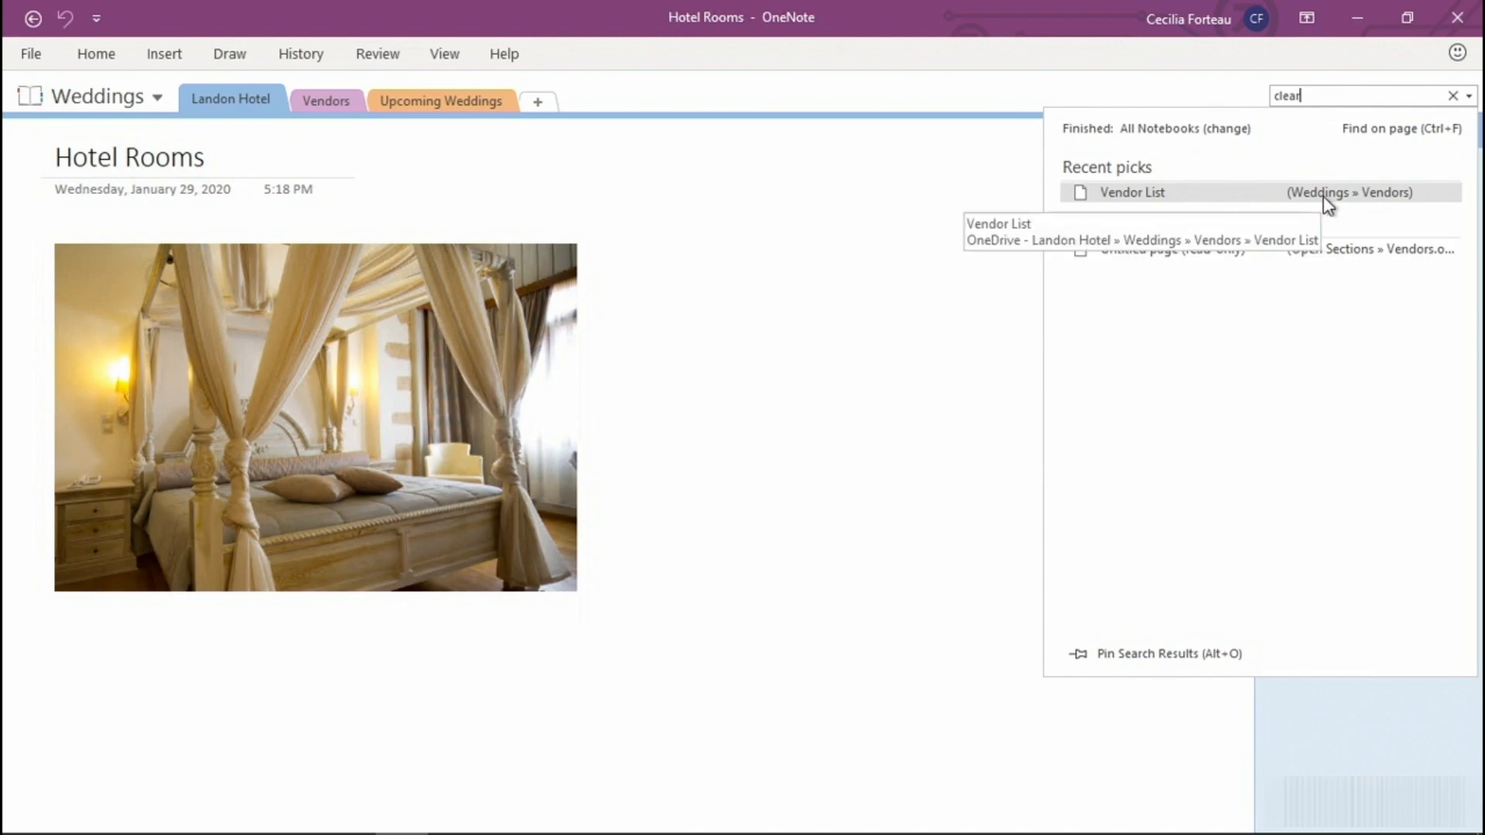
left_click(1131, 192)
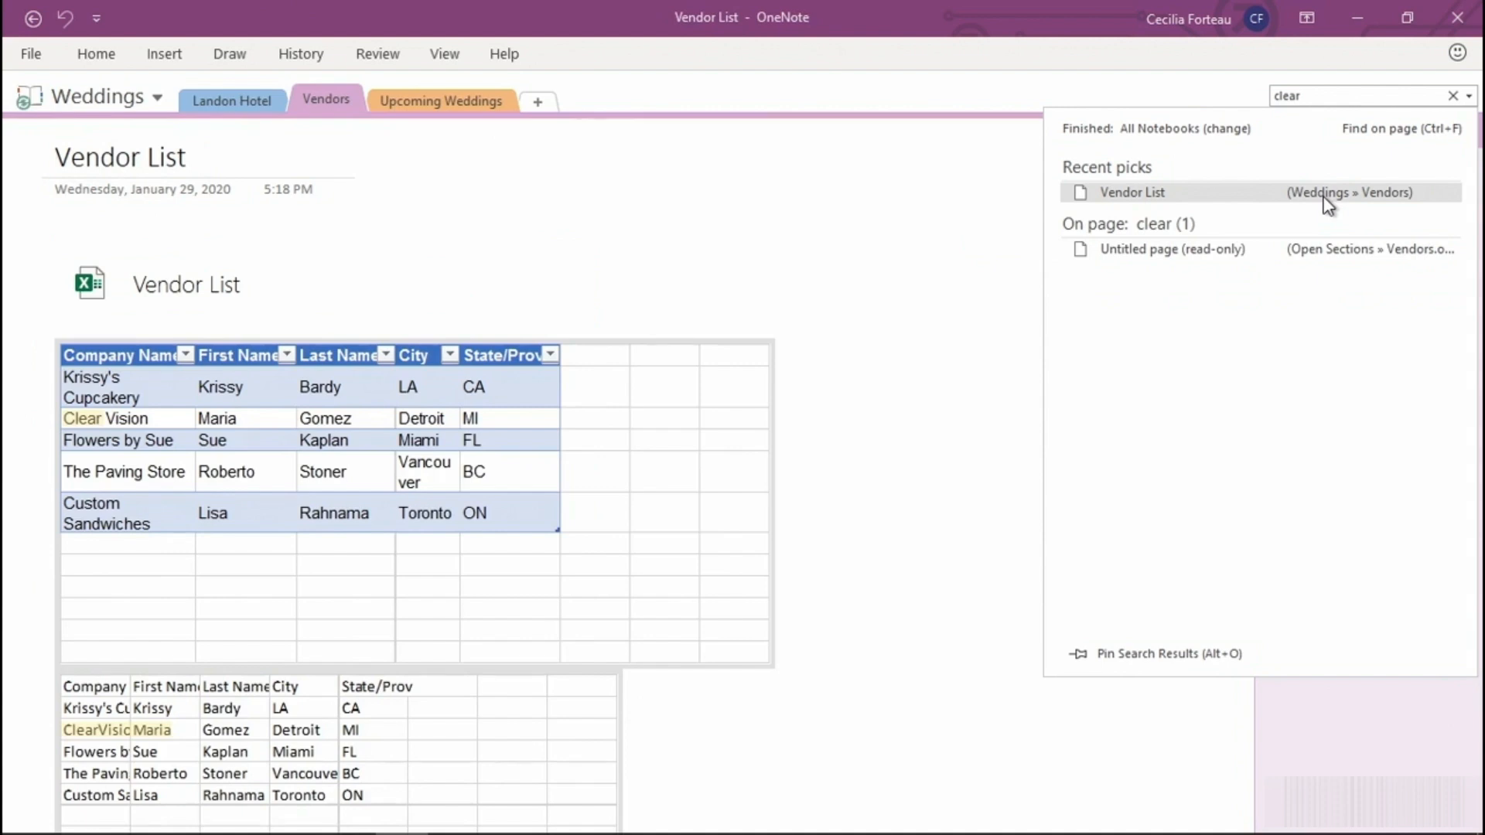
left_click(1469, 96)
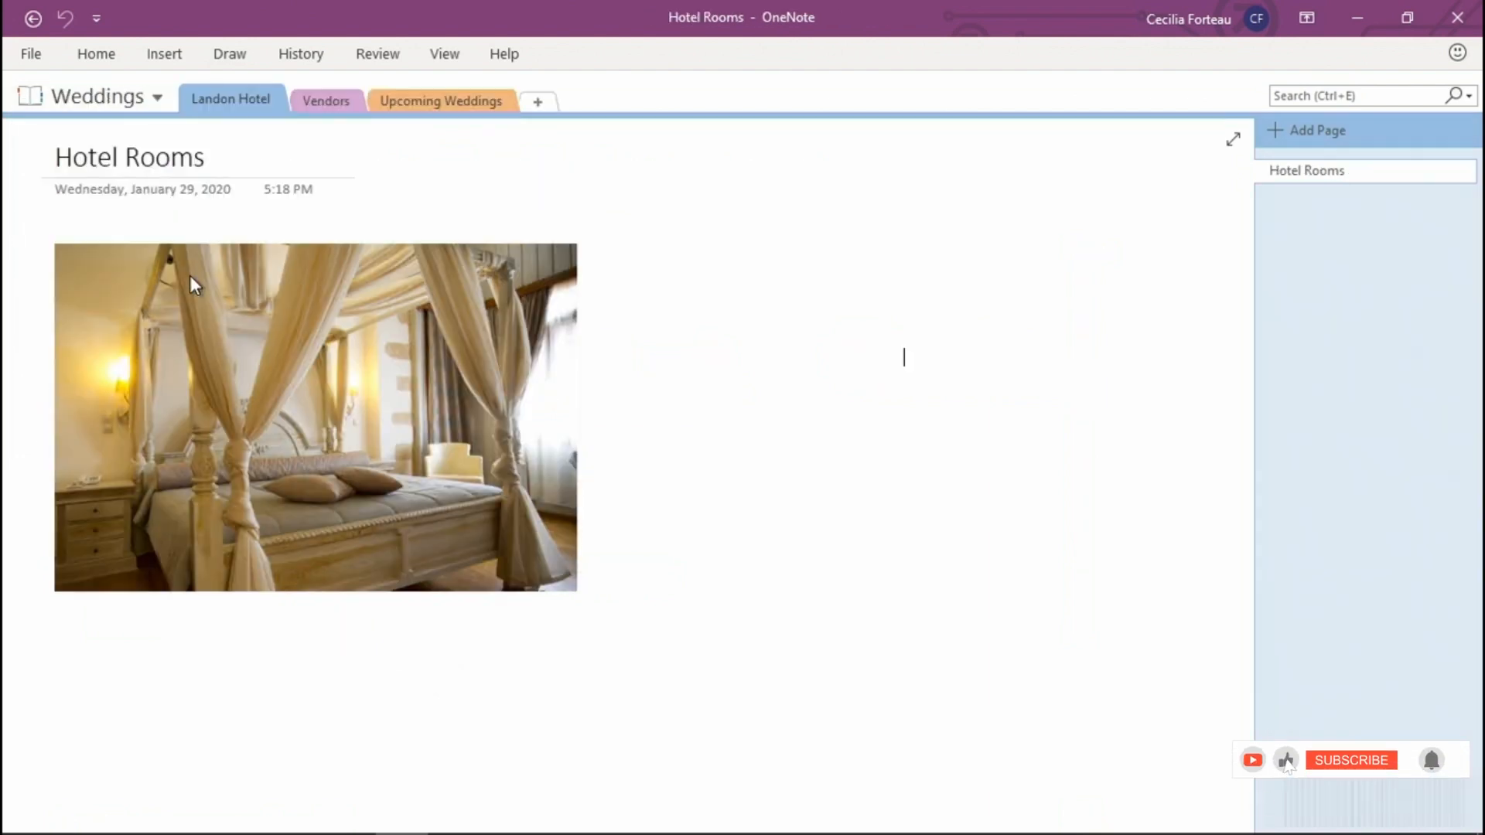
left_click(1351, 759)
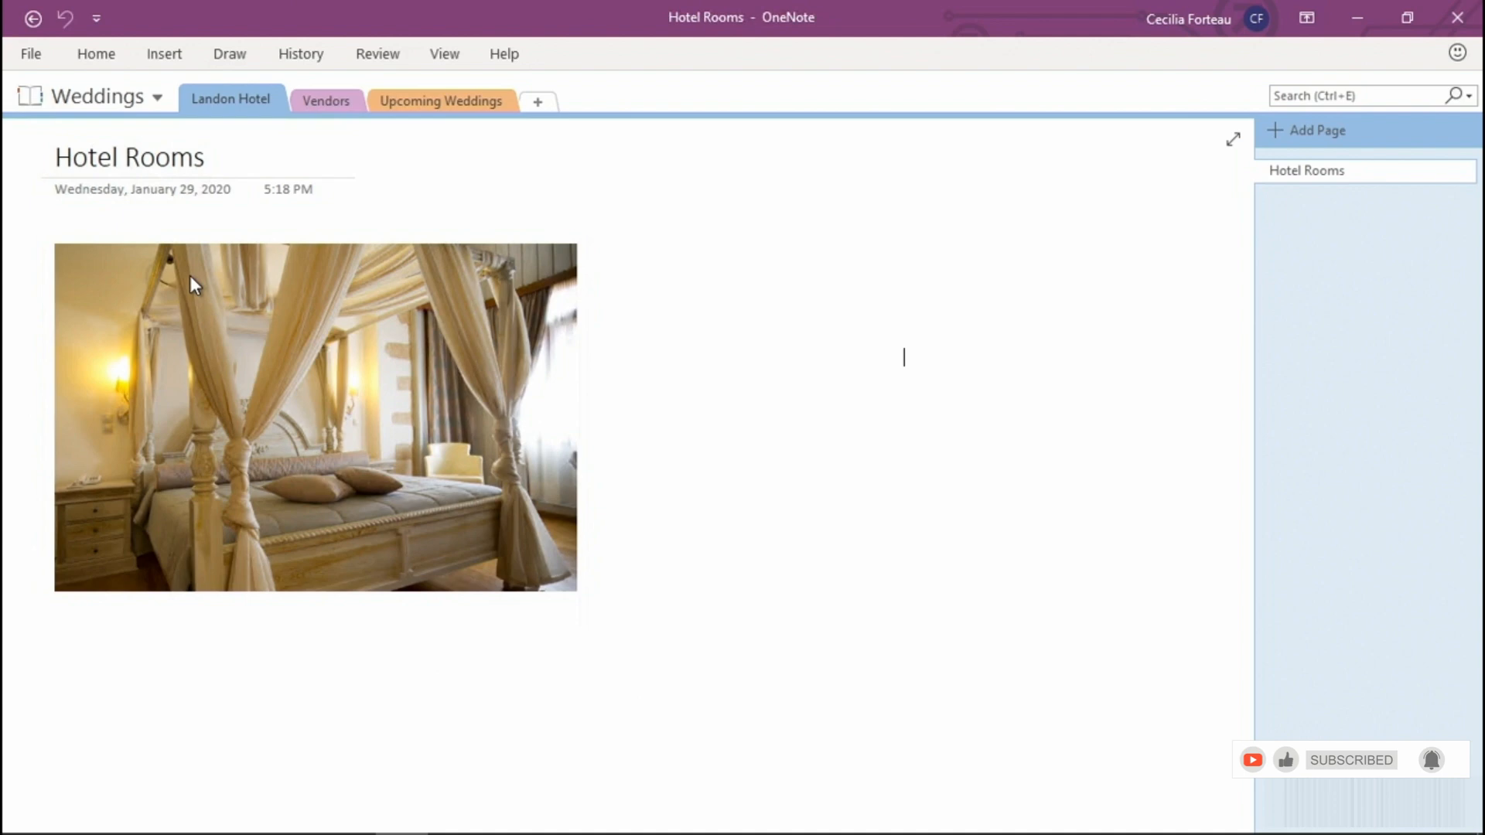
left_click(312, 417)
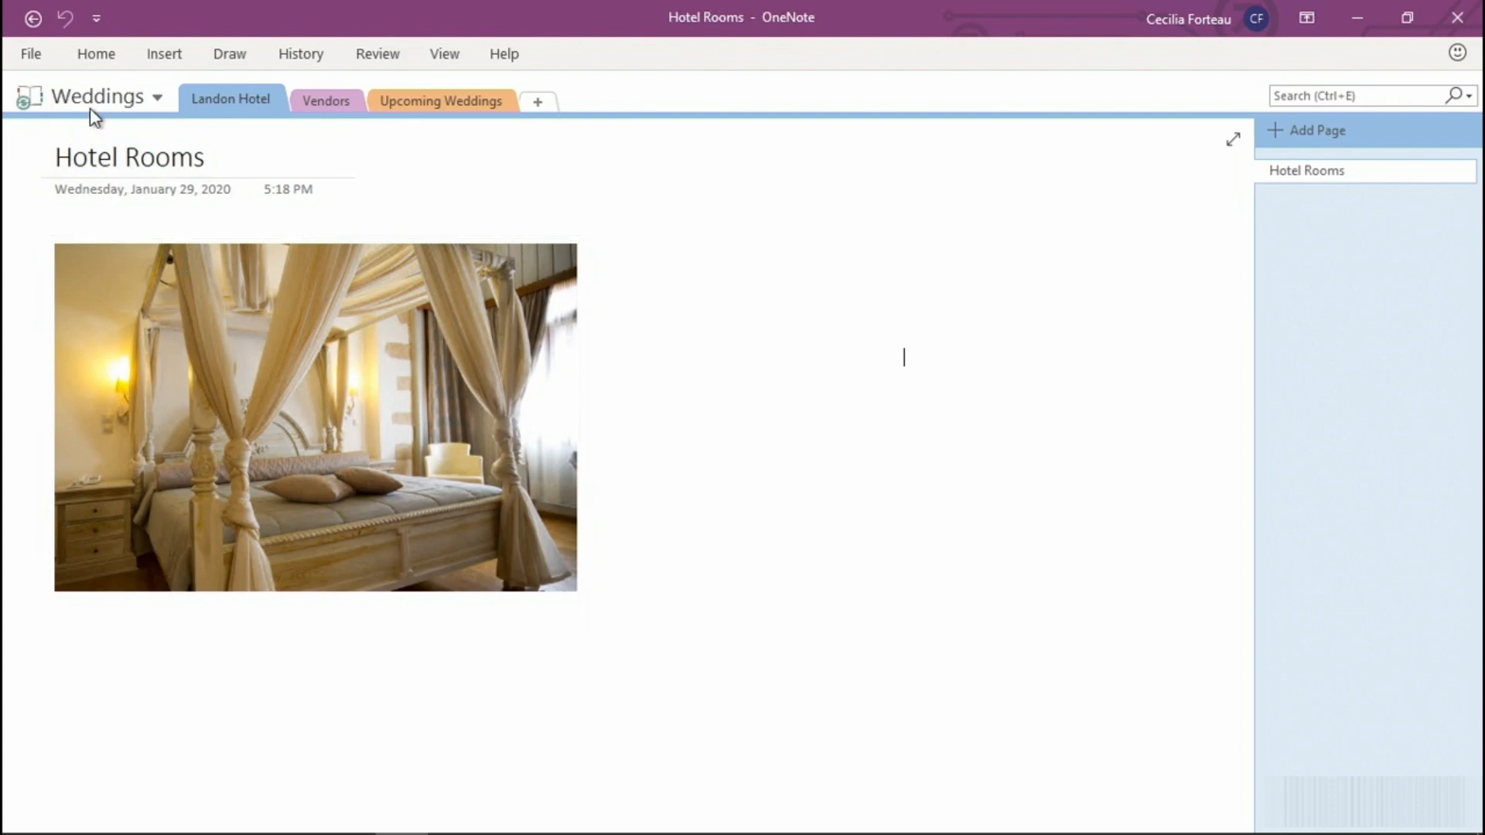
mouse_move(94, 97)
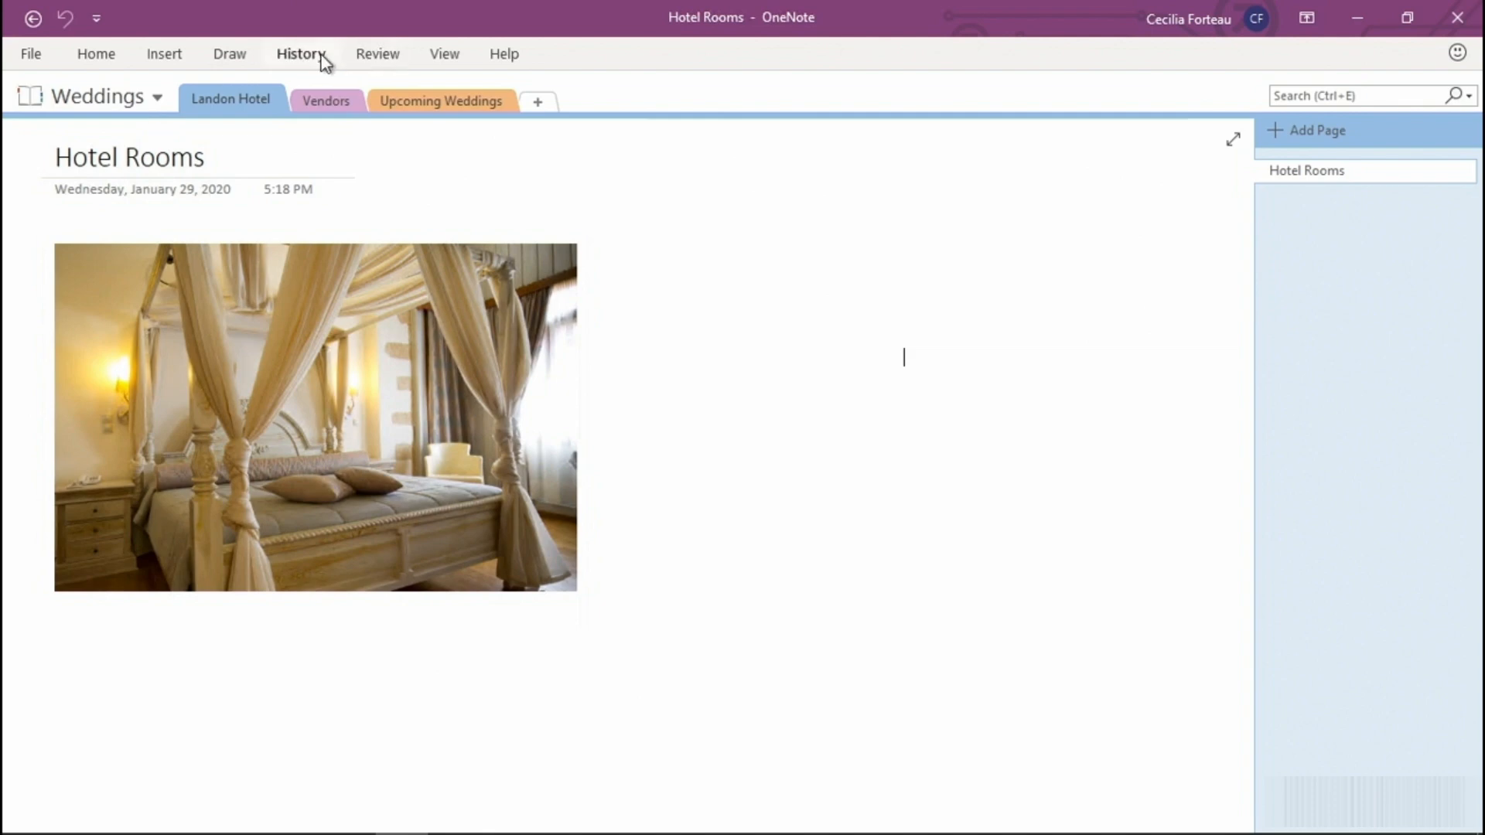
Open the Weddings Notebook Recycle Bin from the History tab
left_click(301, 54)
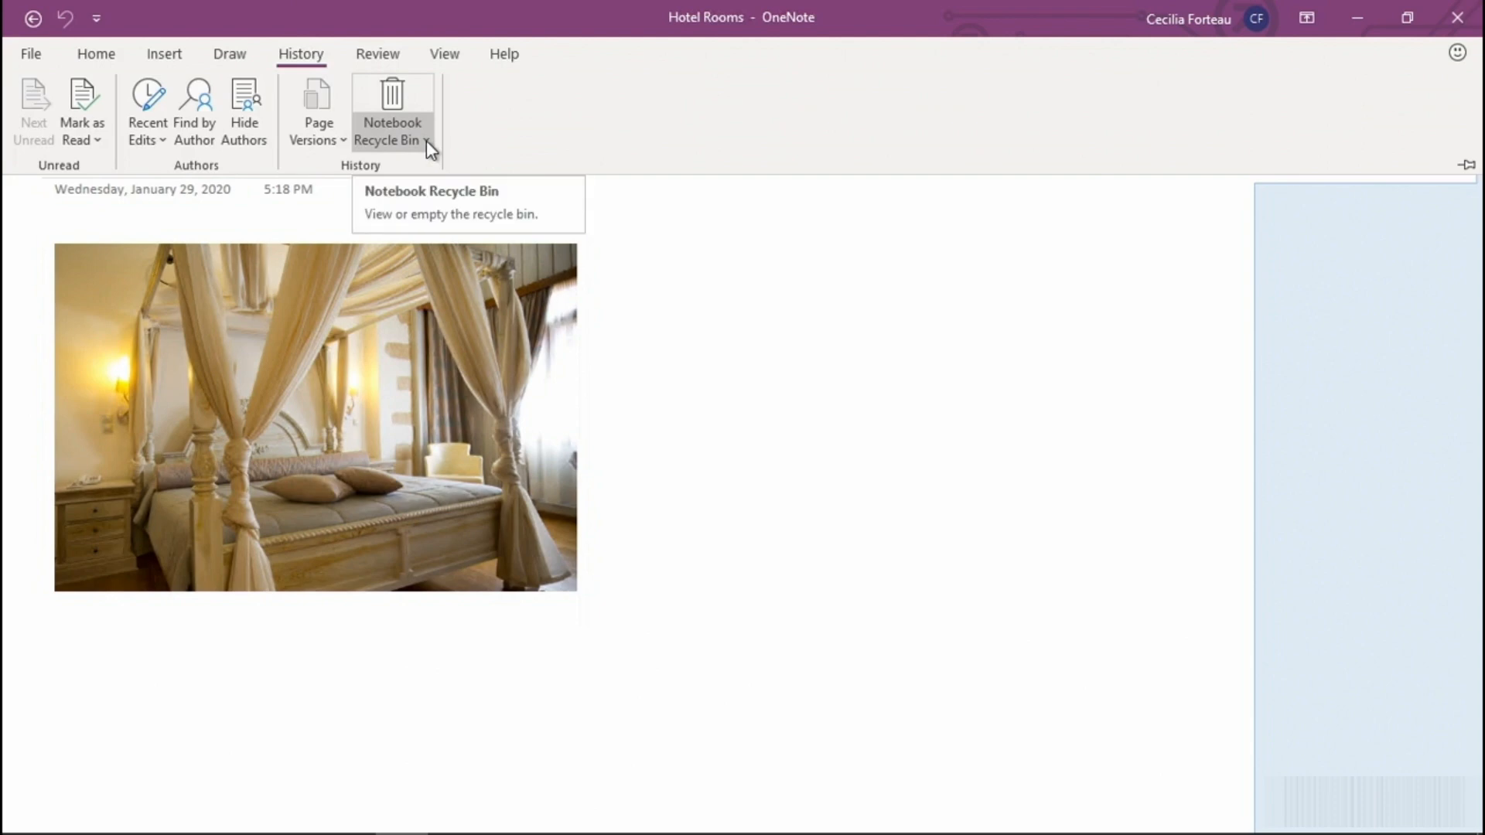
left_click(391, 131)
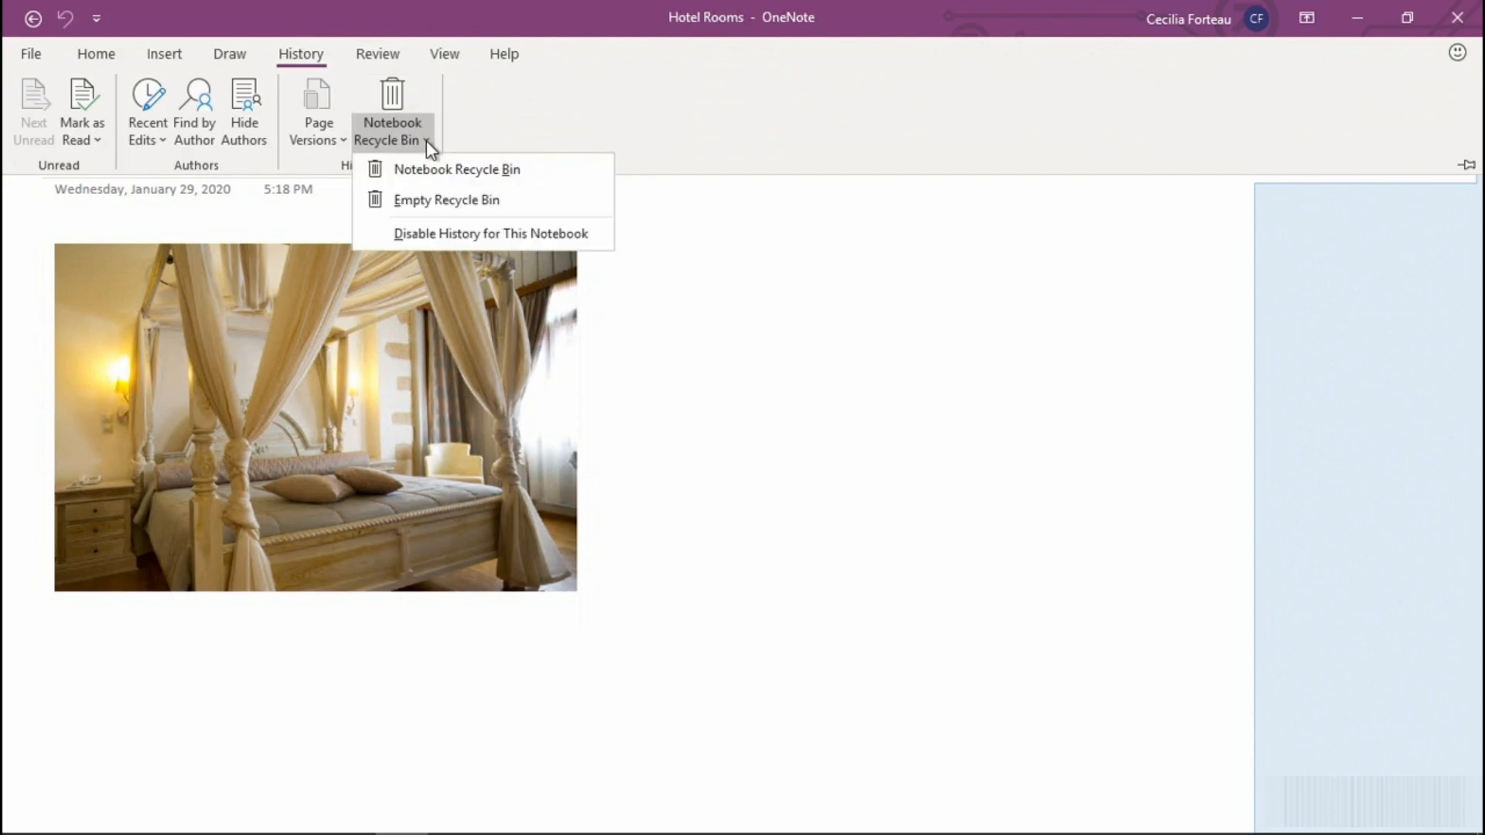
mouse_move(552, 184)
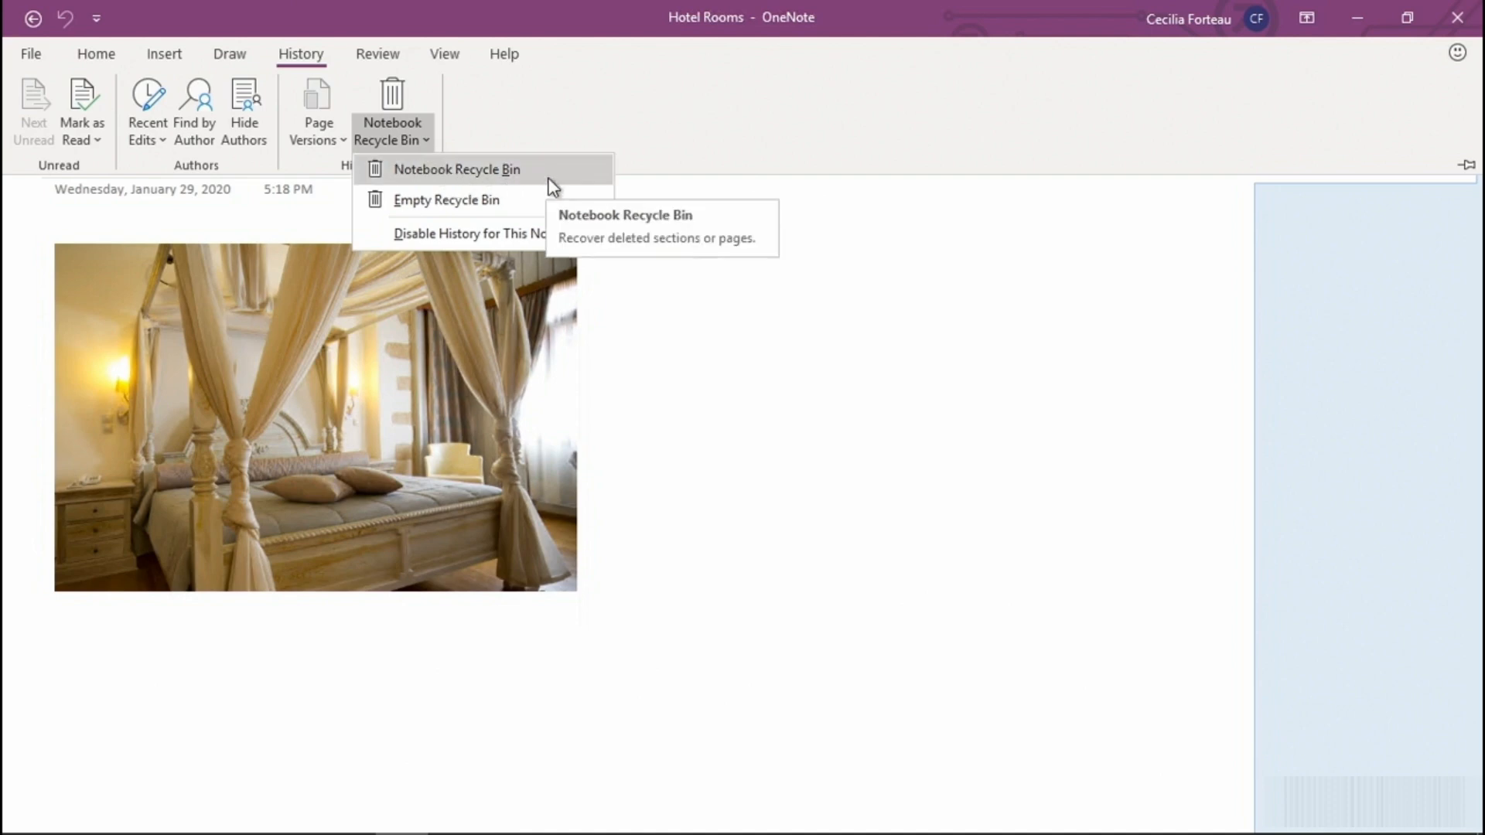
mouse_move(545, 199)
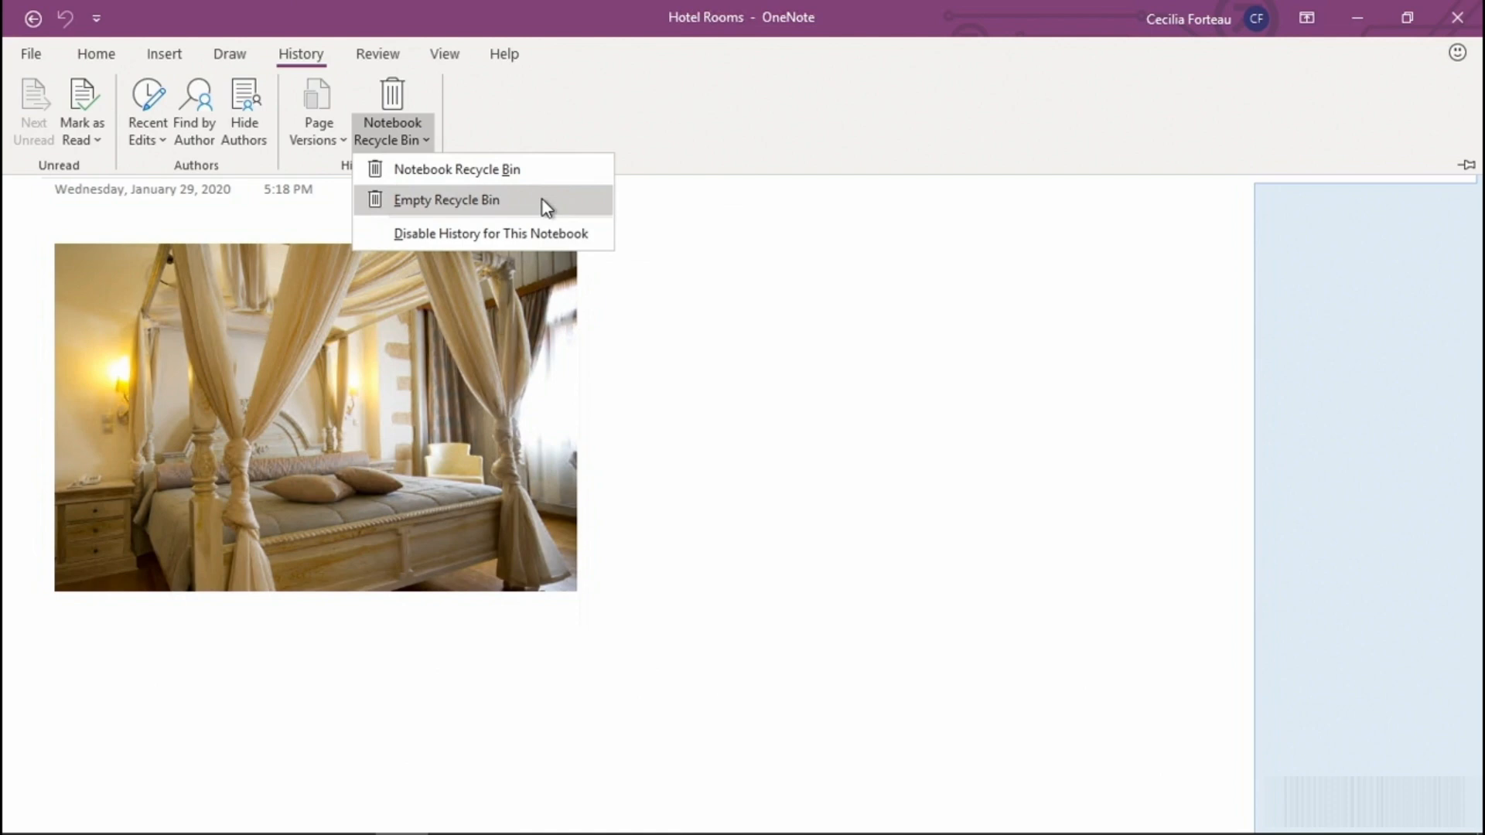
mouse_move(535, 180)
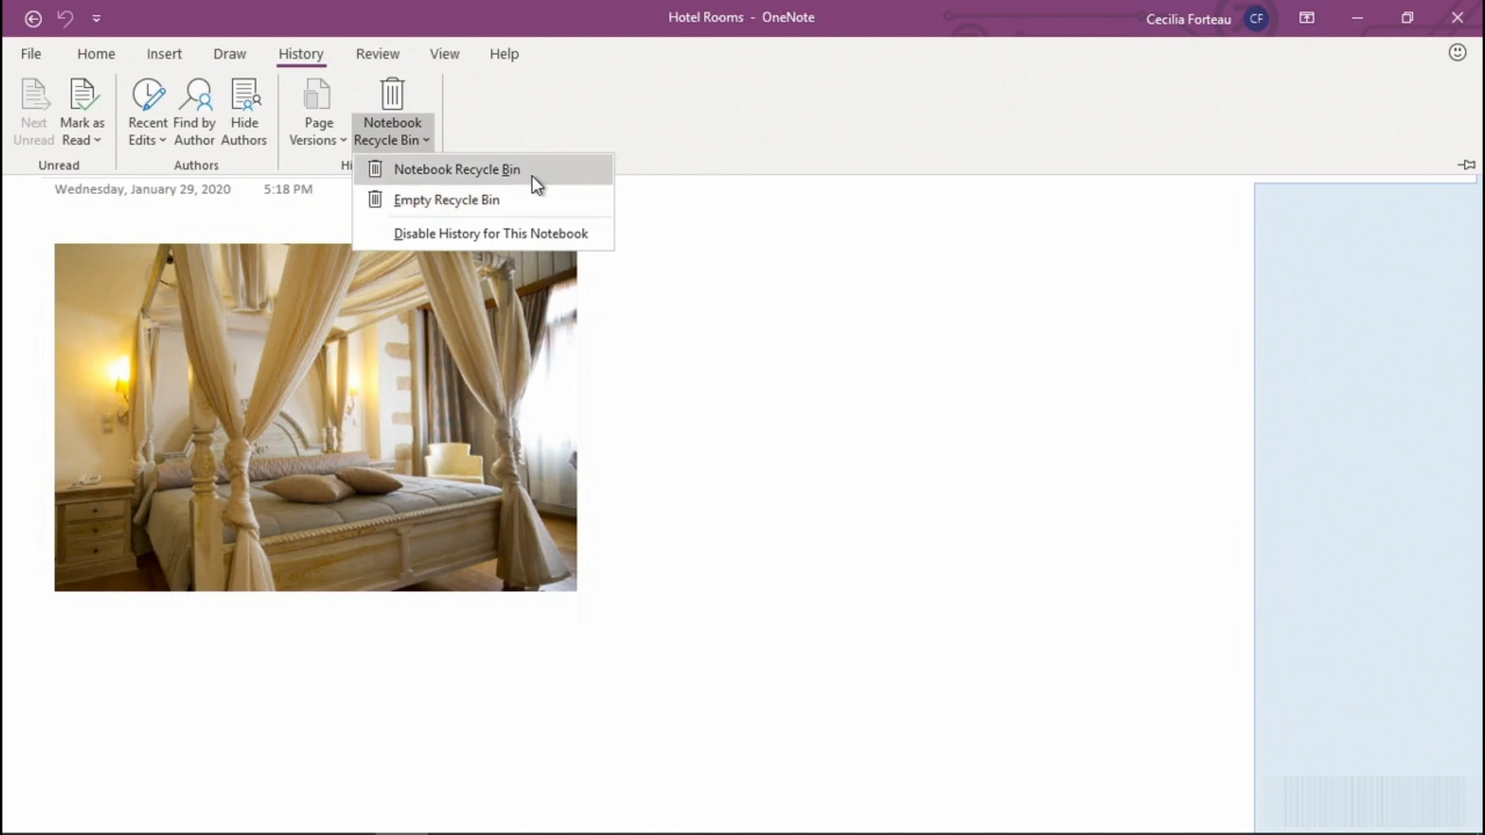
left_click(456, 170)
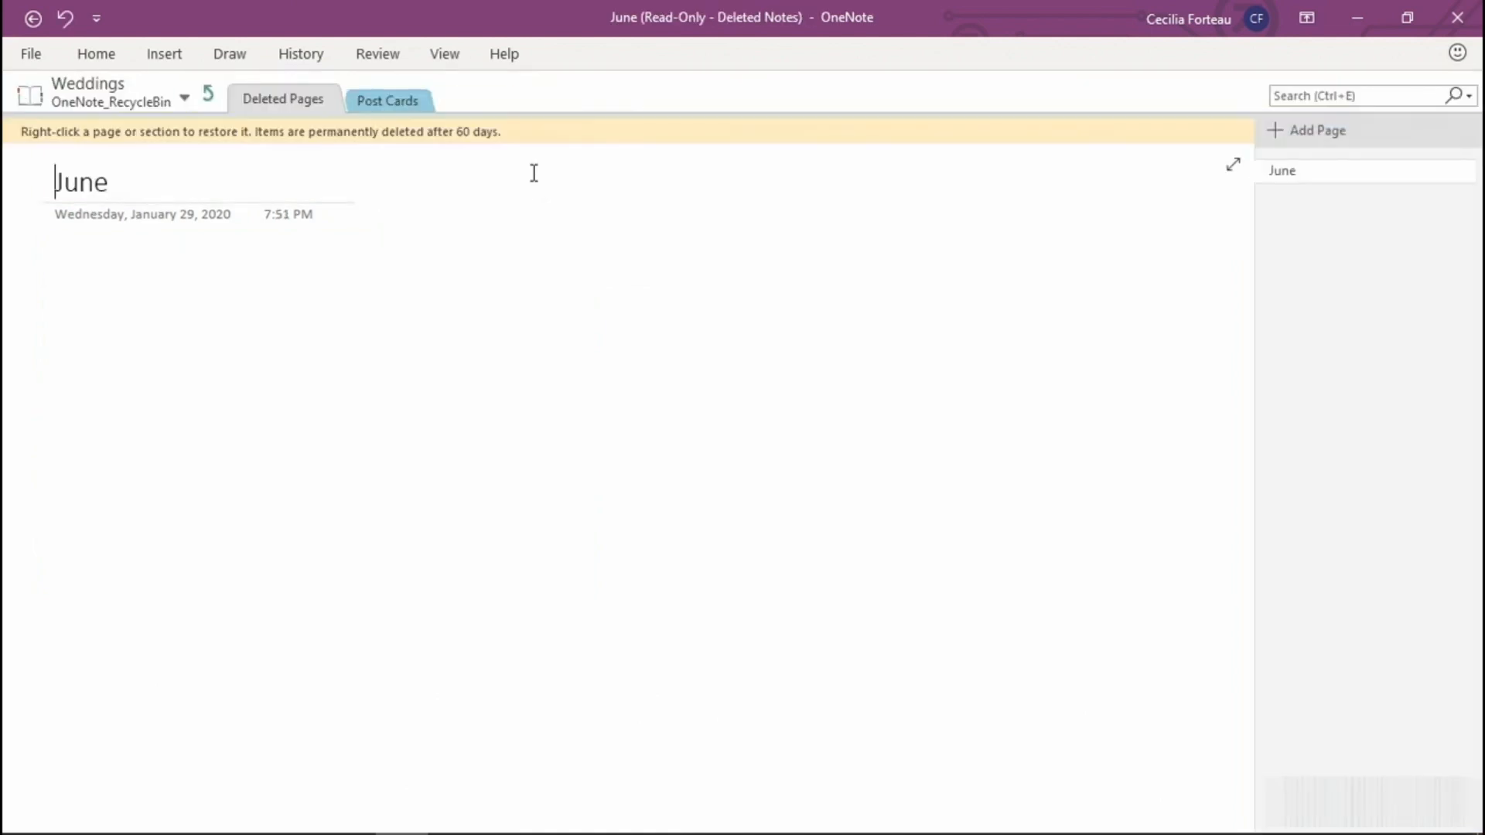
mouse_move(387, 101)
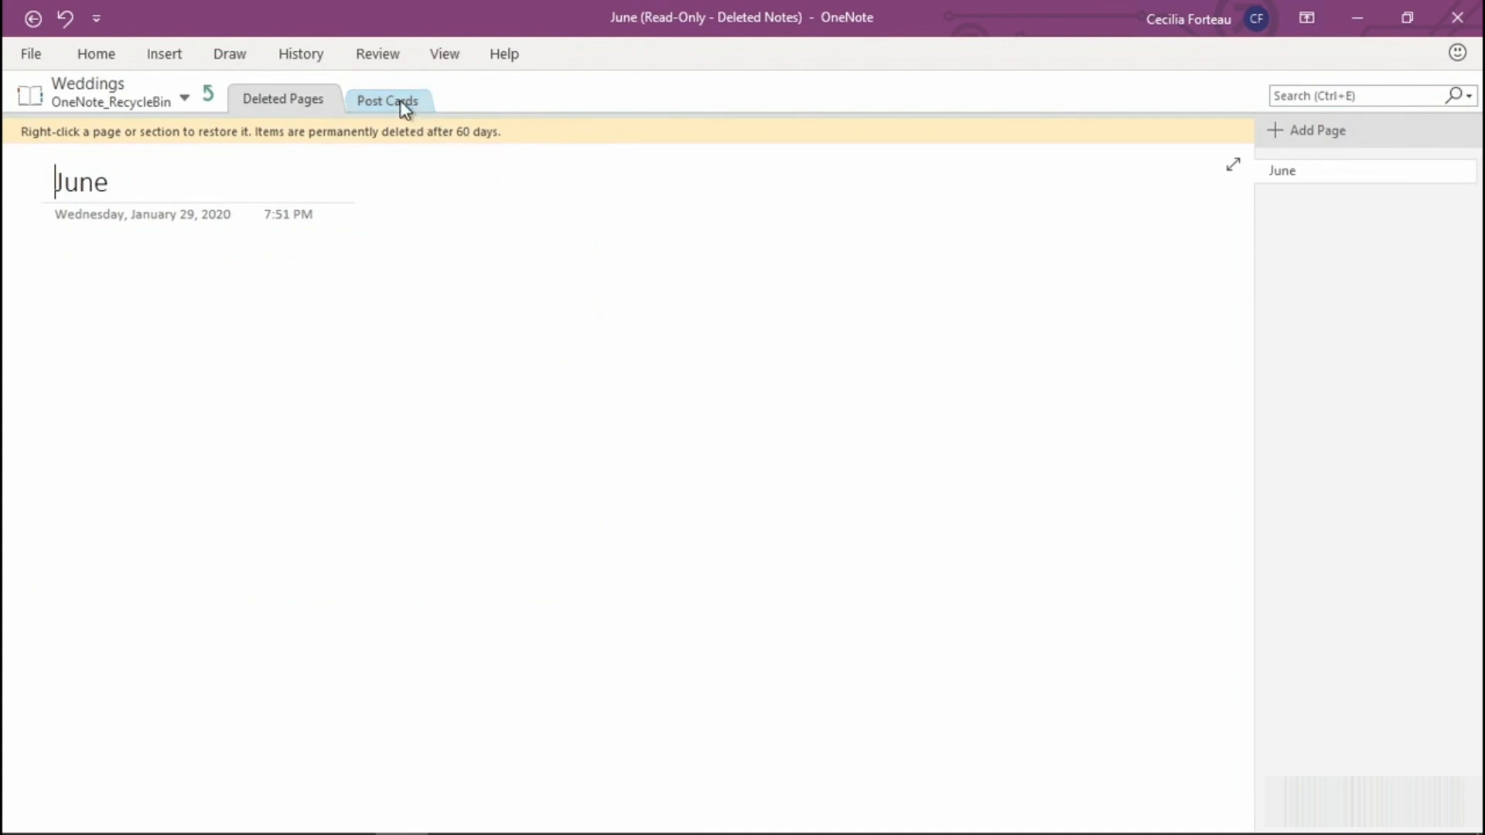
Select the deleted Post Cards section and show its context menu
left_click(387, 100)
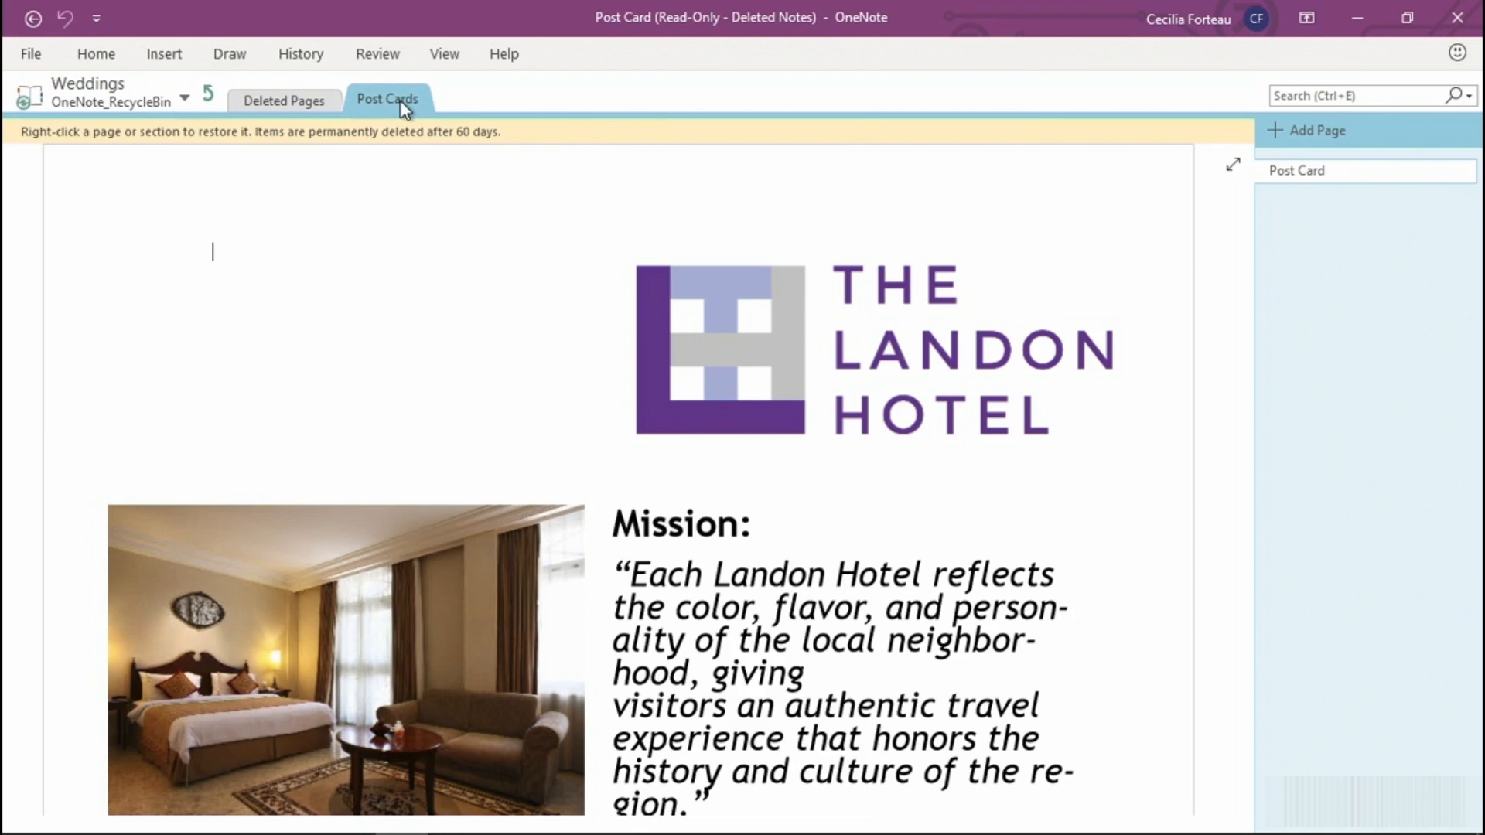
right_click(386, 99)
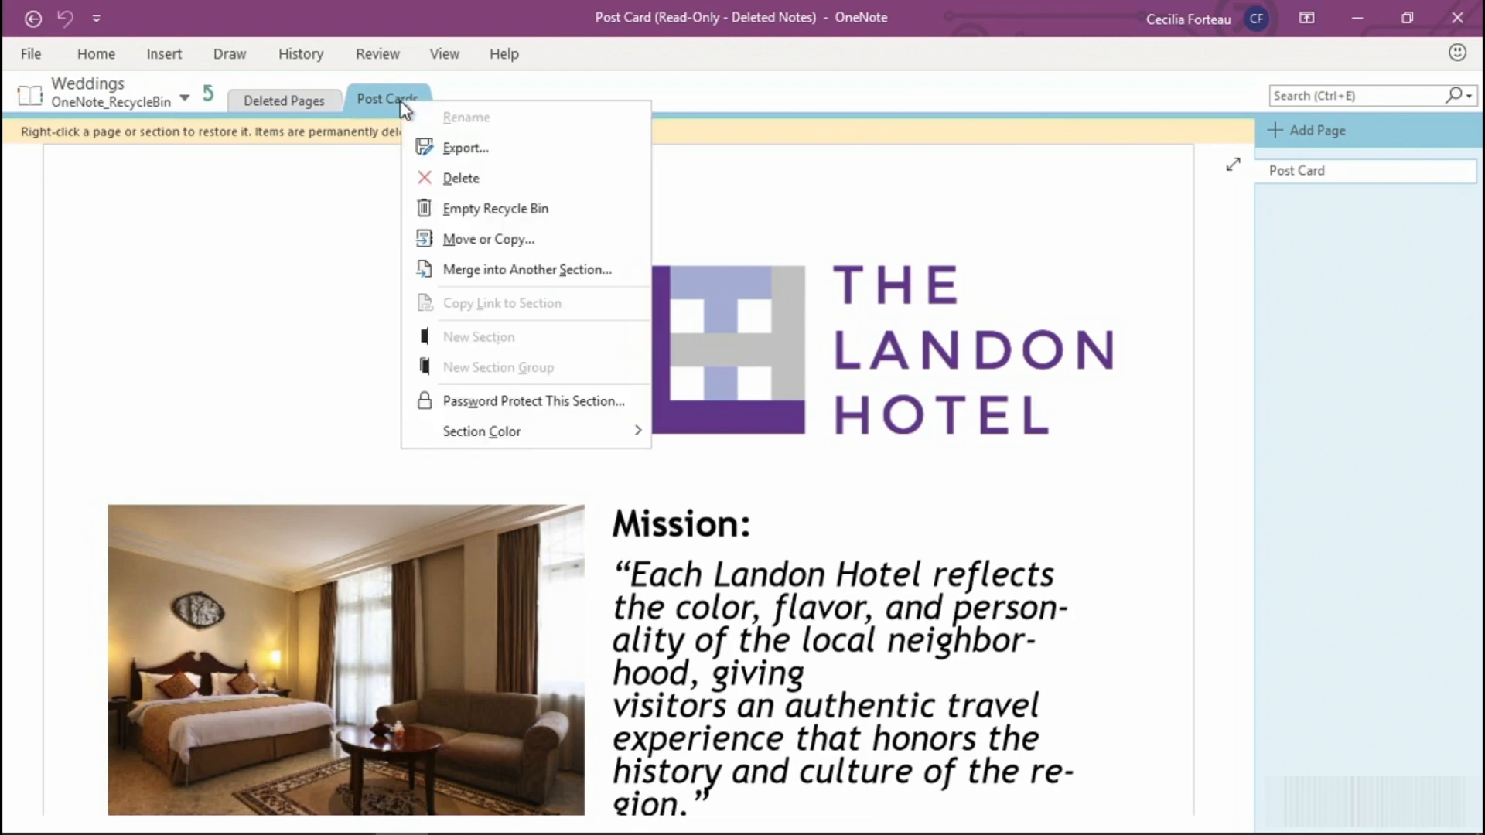
mouse_move(476, 239)
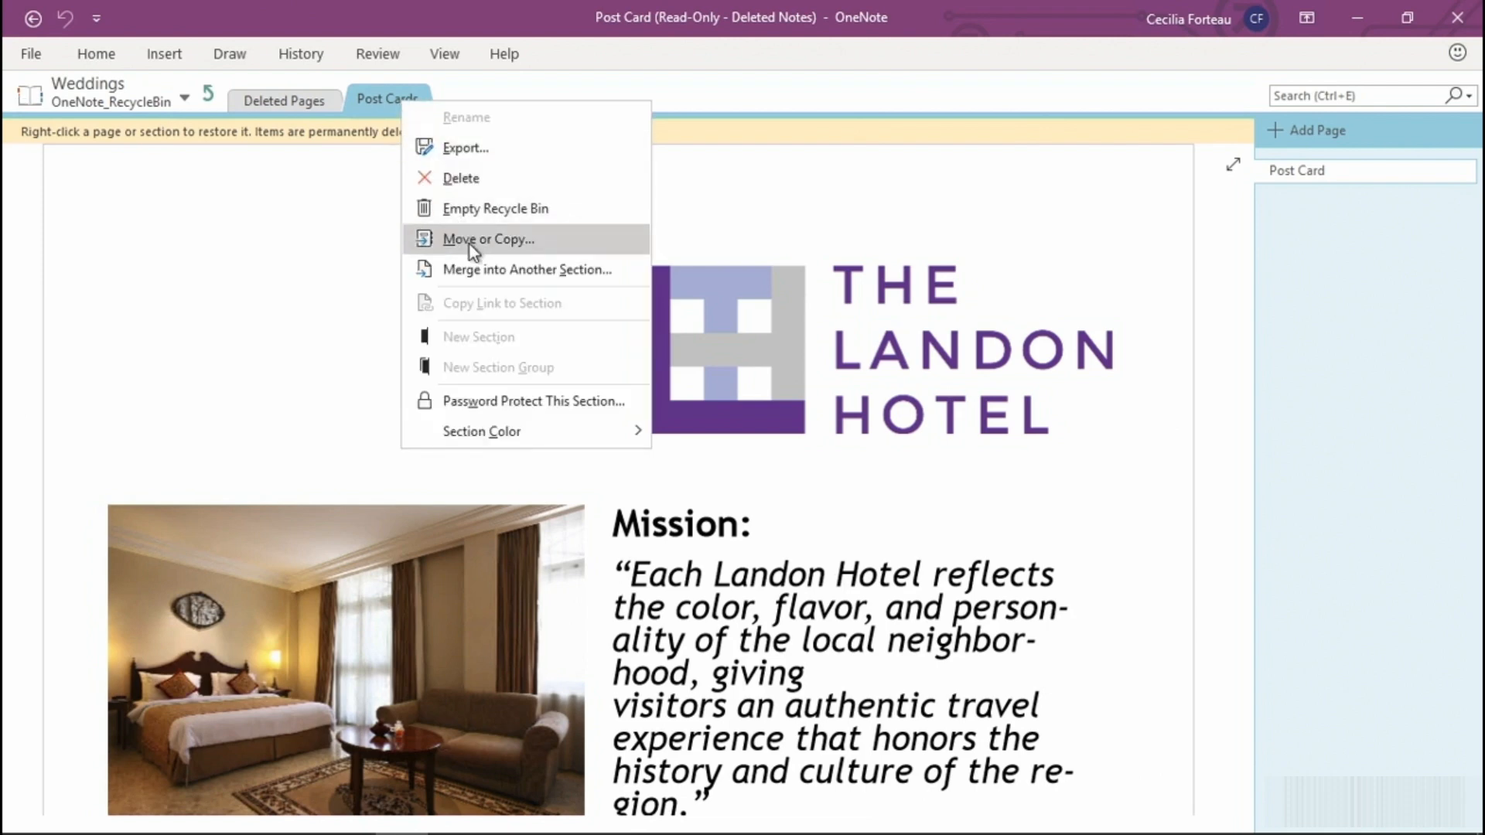
Move the Post Cards section into the Weddings notebook
left_click(489, 239)
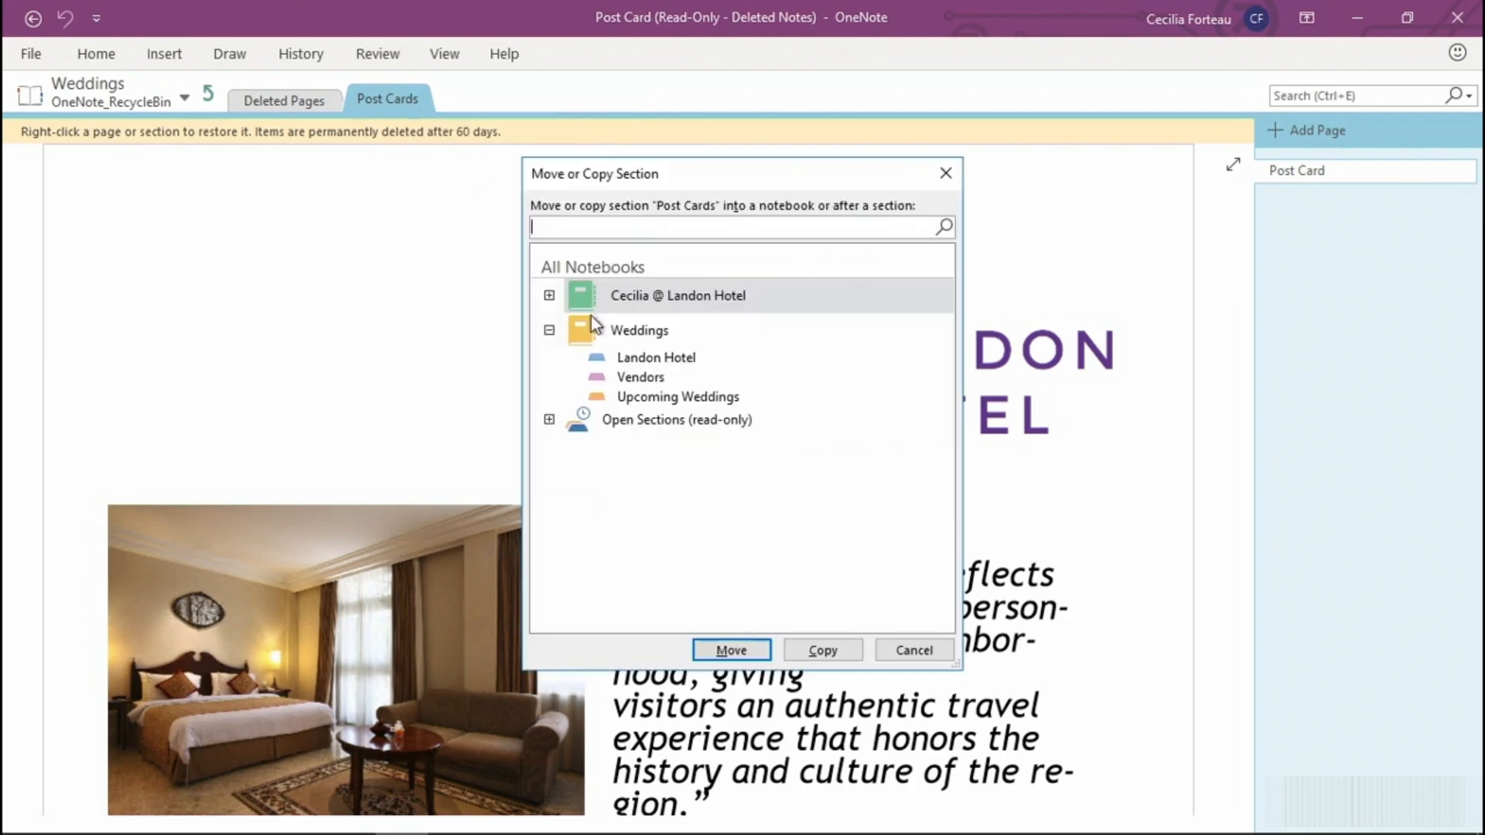
left_click(641, 330)
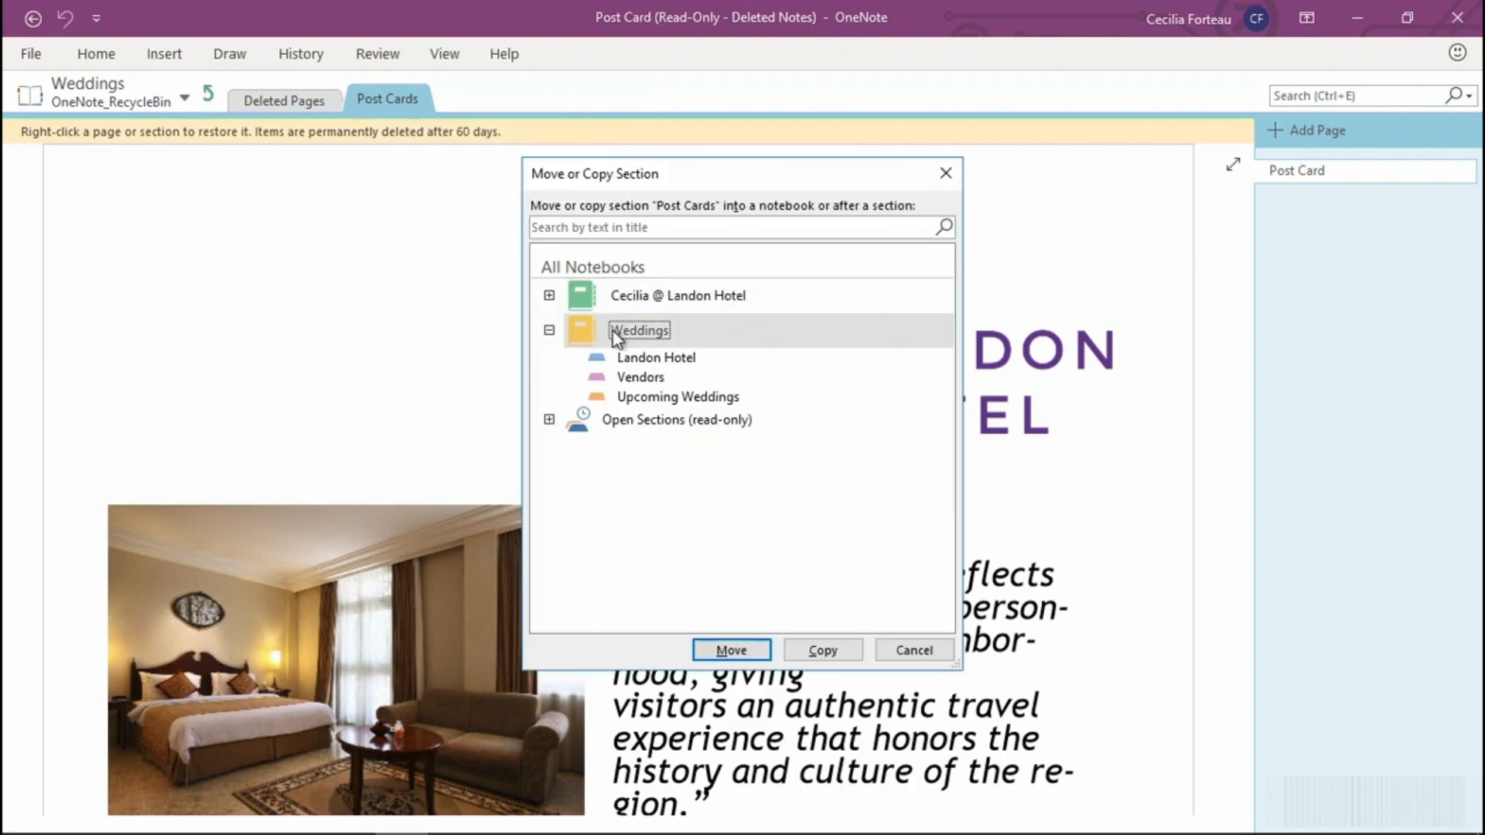
mouse_move(731, 650)
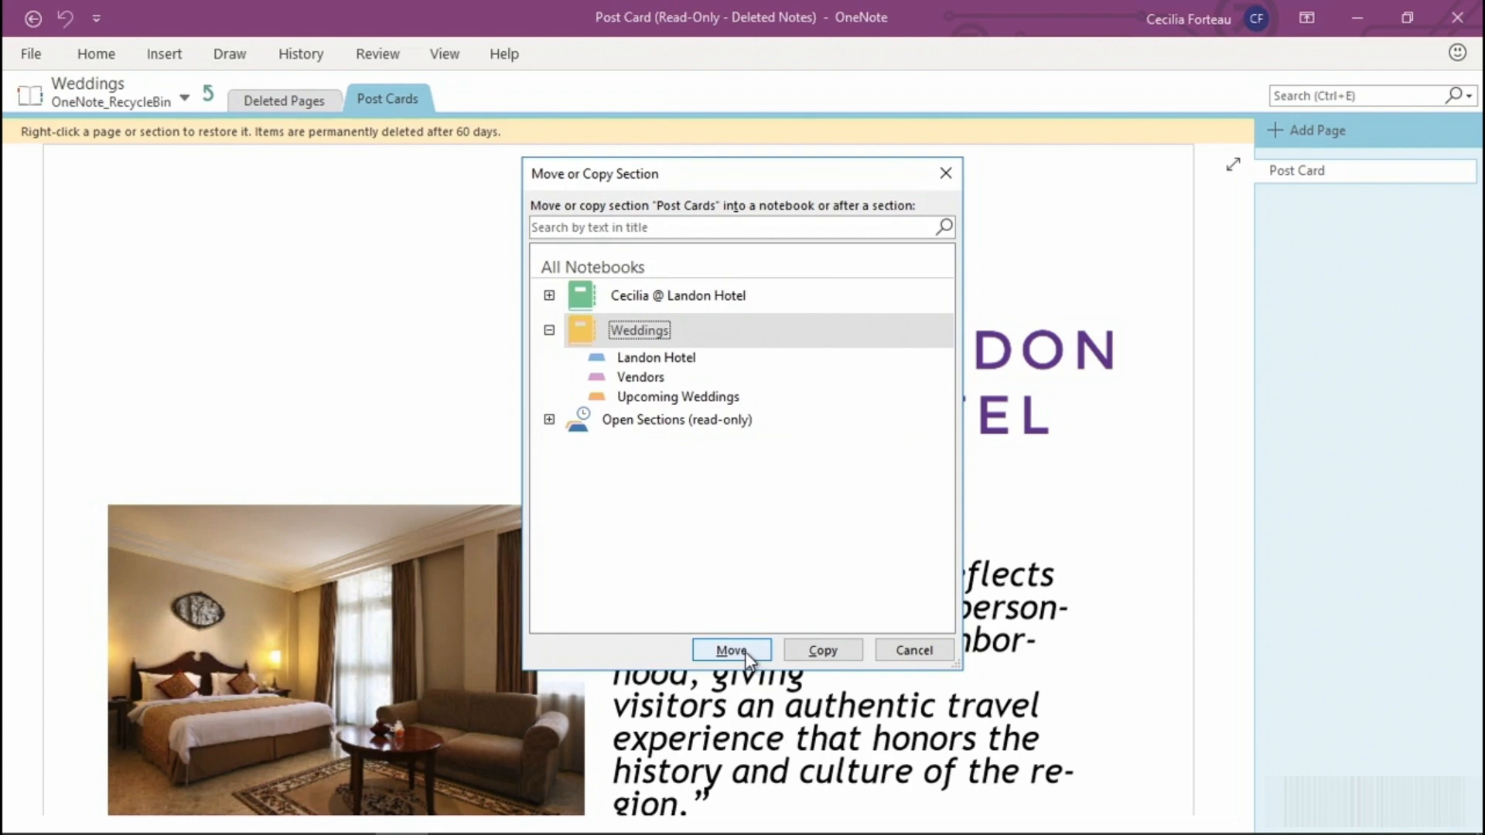
left_click(730, 650)
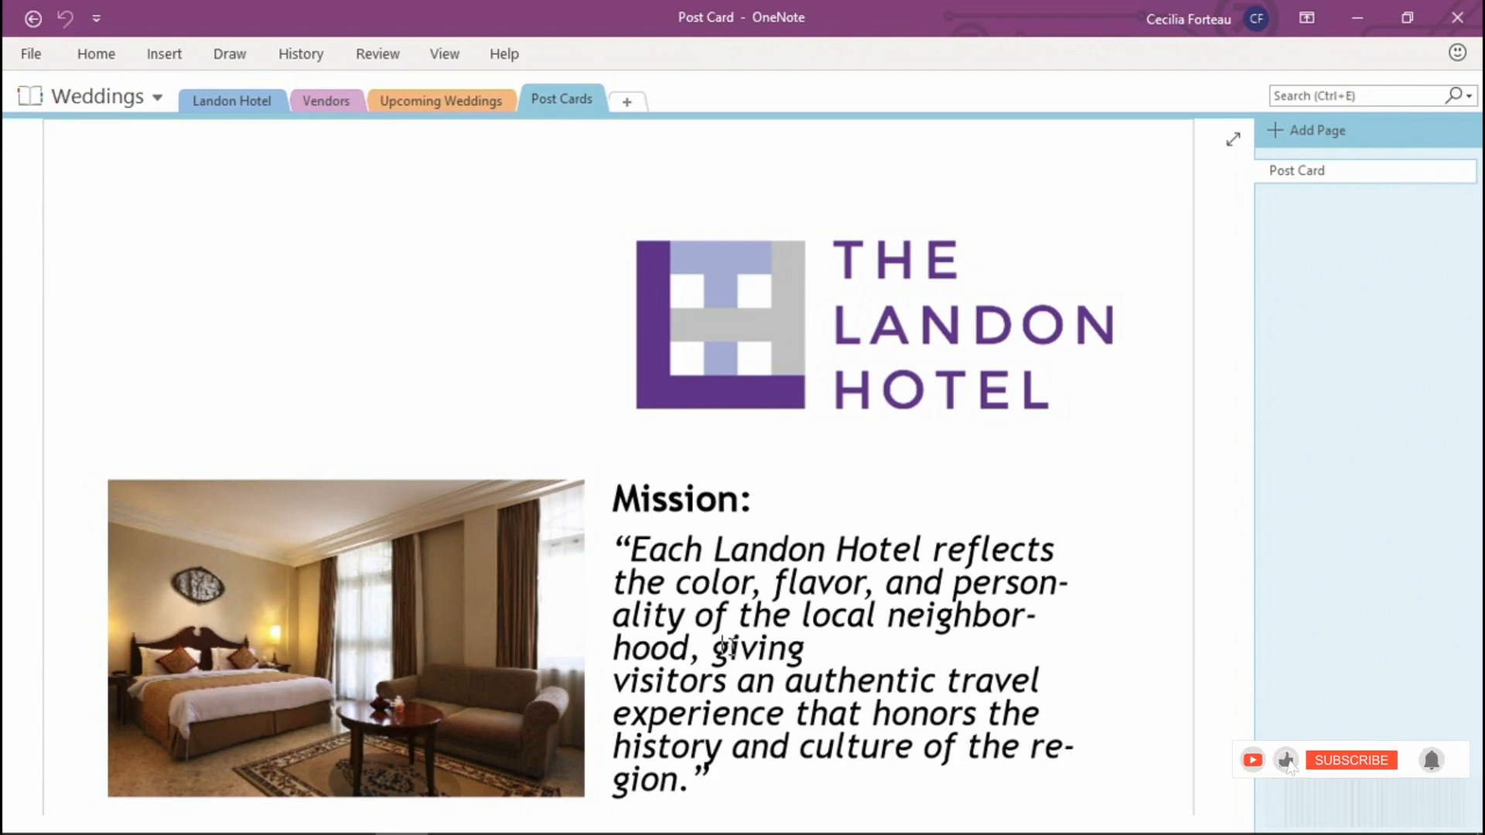
left_click(1350, 760)
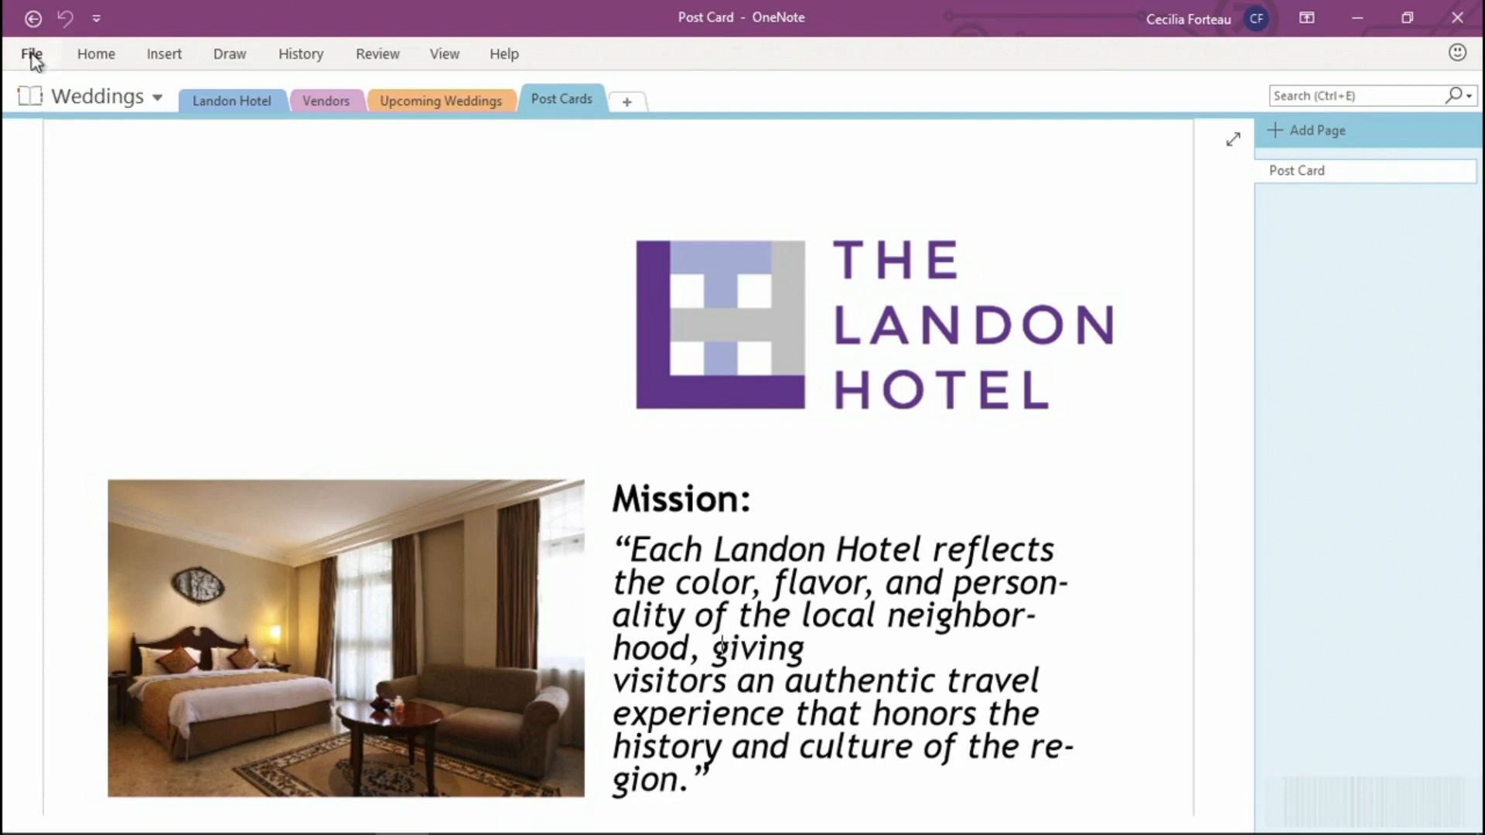
Set the automatic backup interval to 10 Minutes in Save & Backup options
left_click(31, 53)
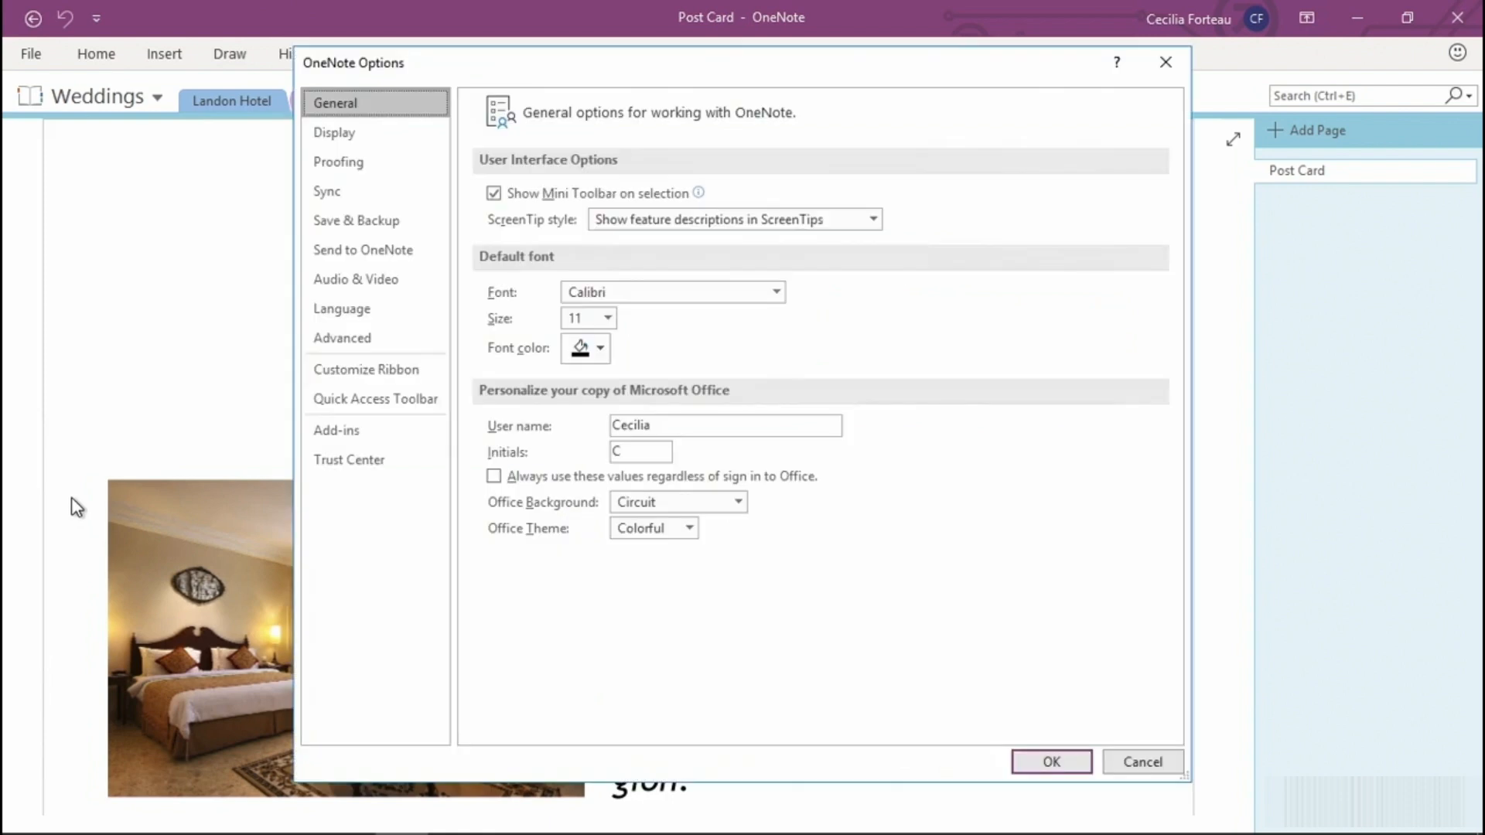
left_click(356, 220)
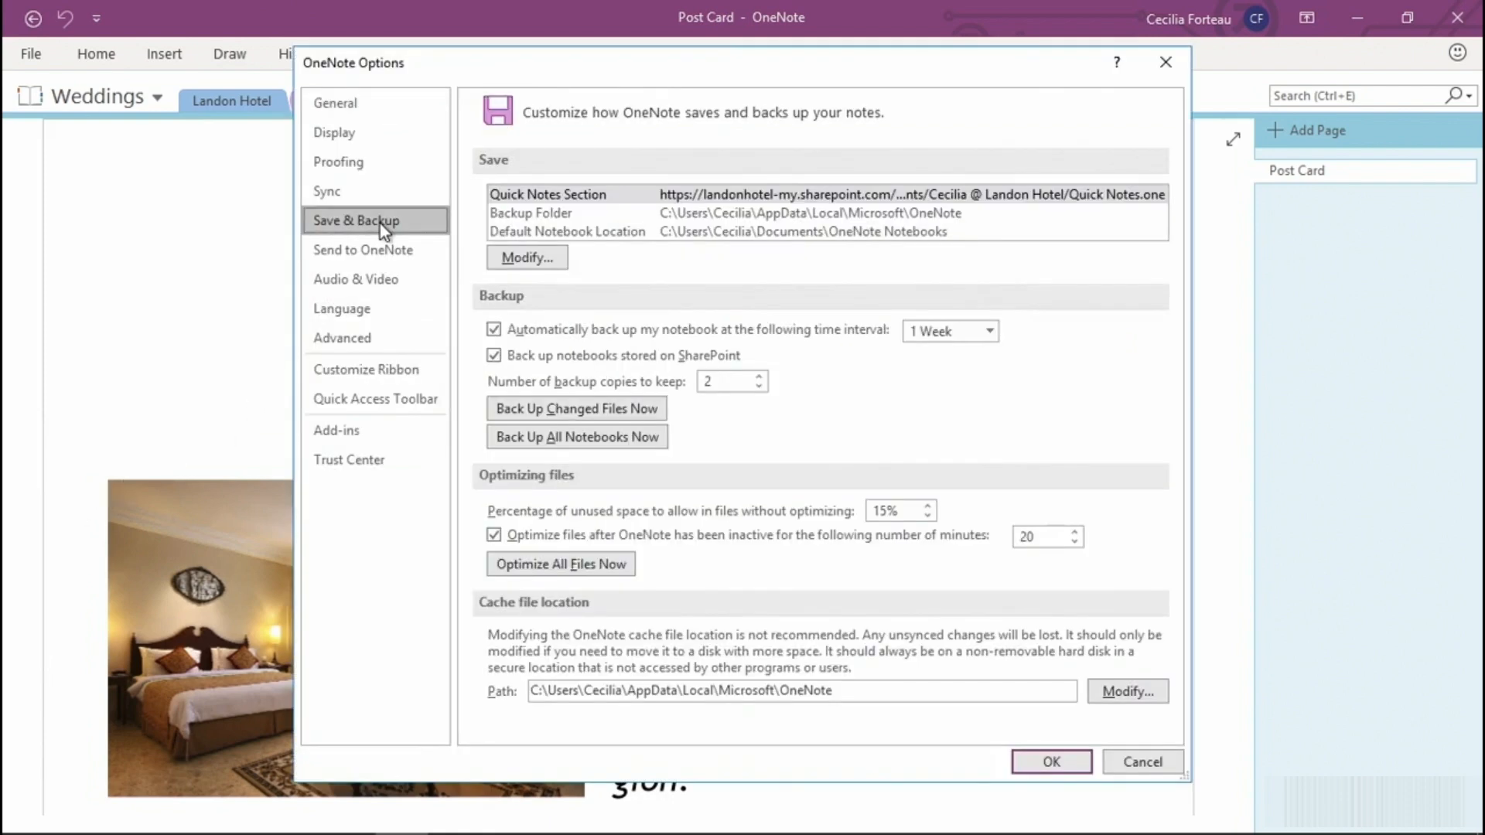
mouse_move(595, 296)
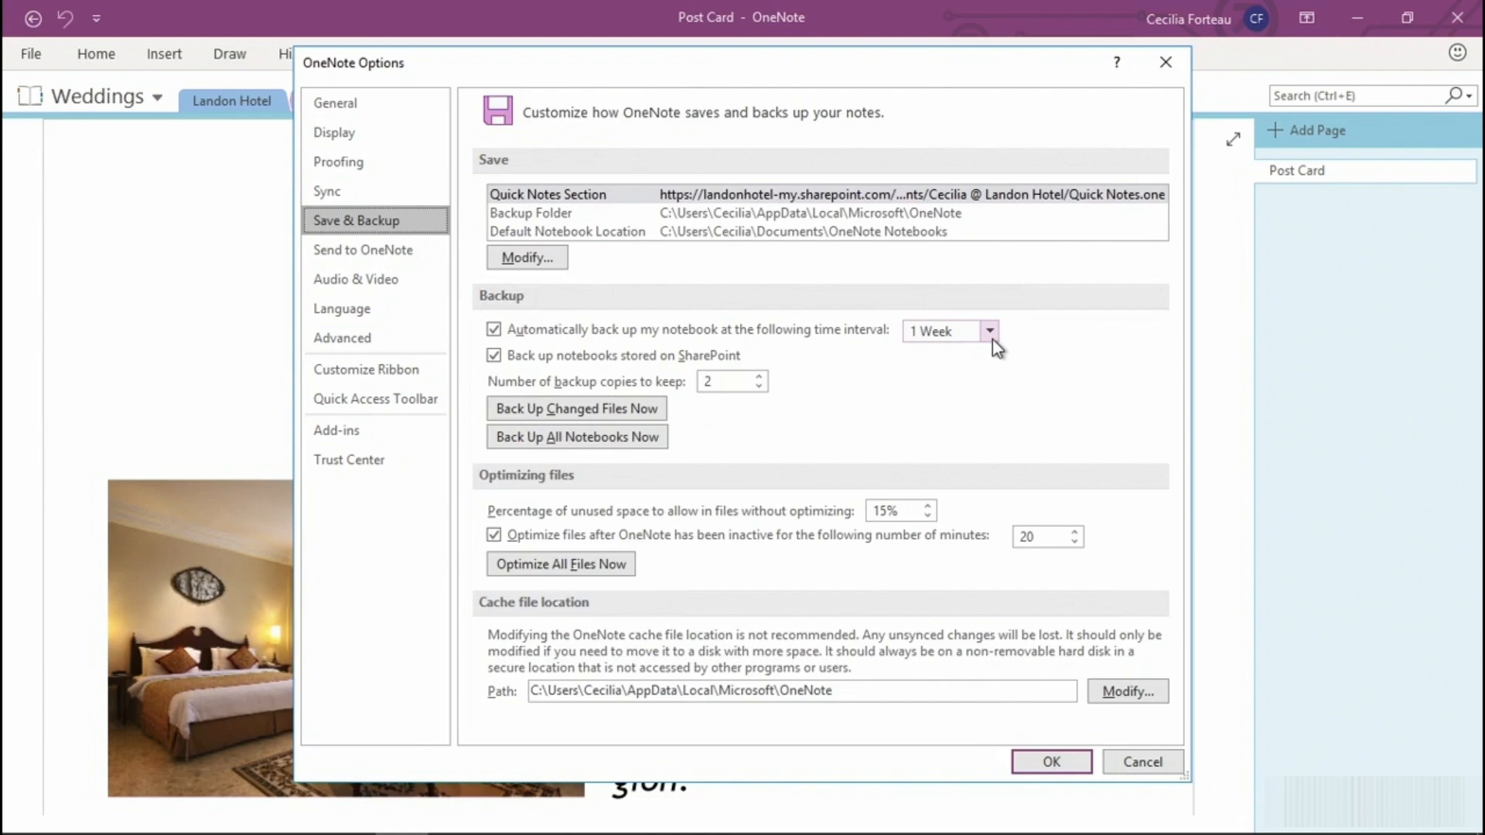
left_click(991, 330)
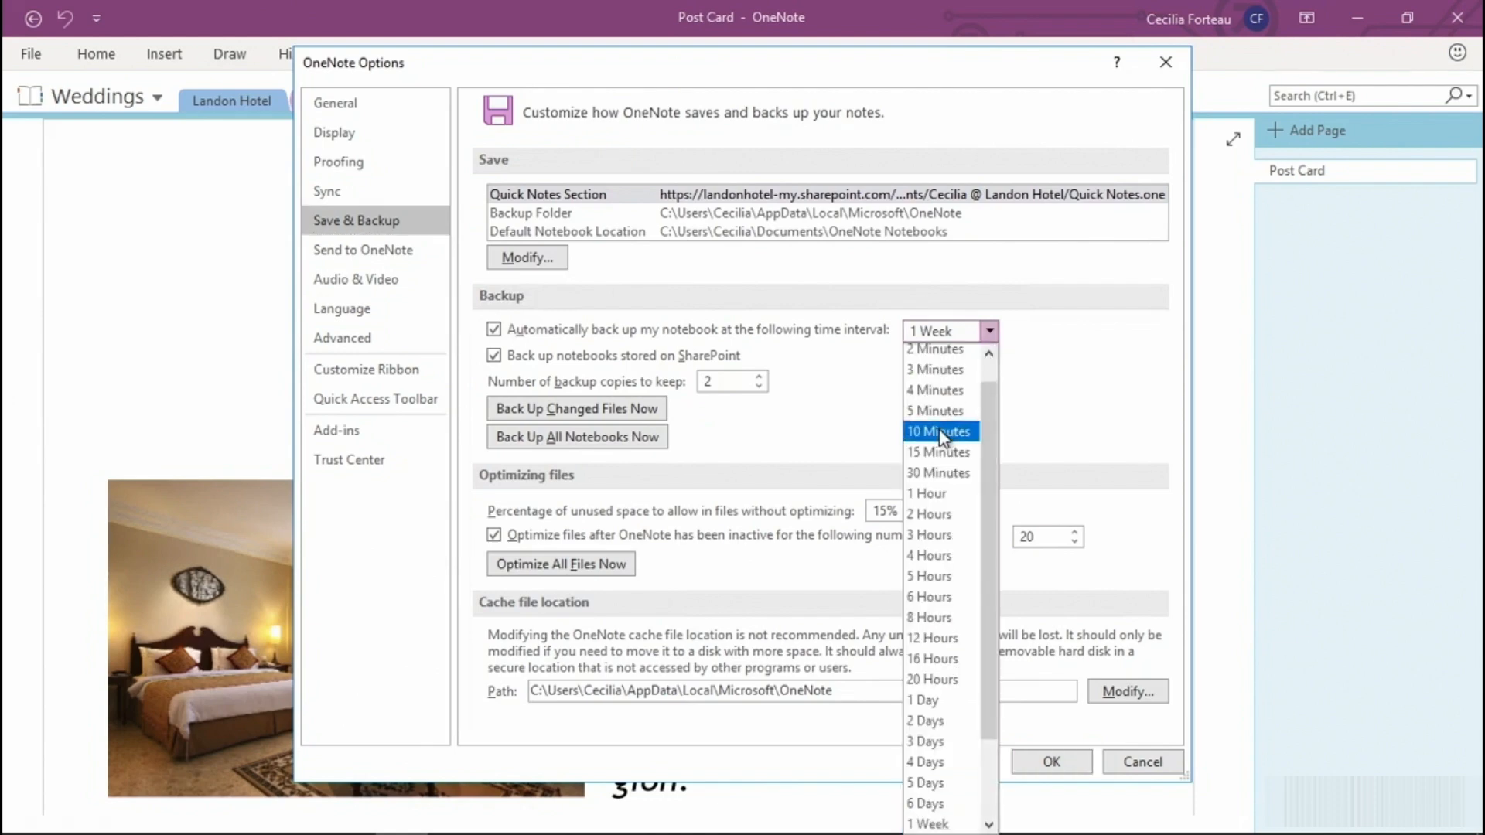
left_click(936, 431)
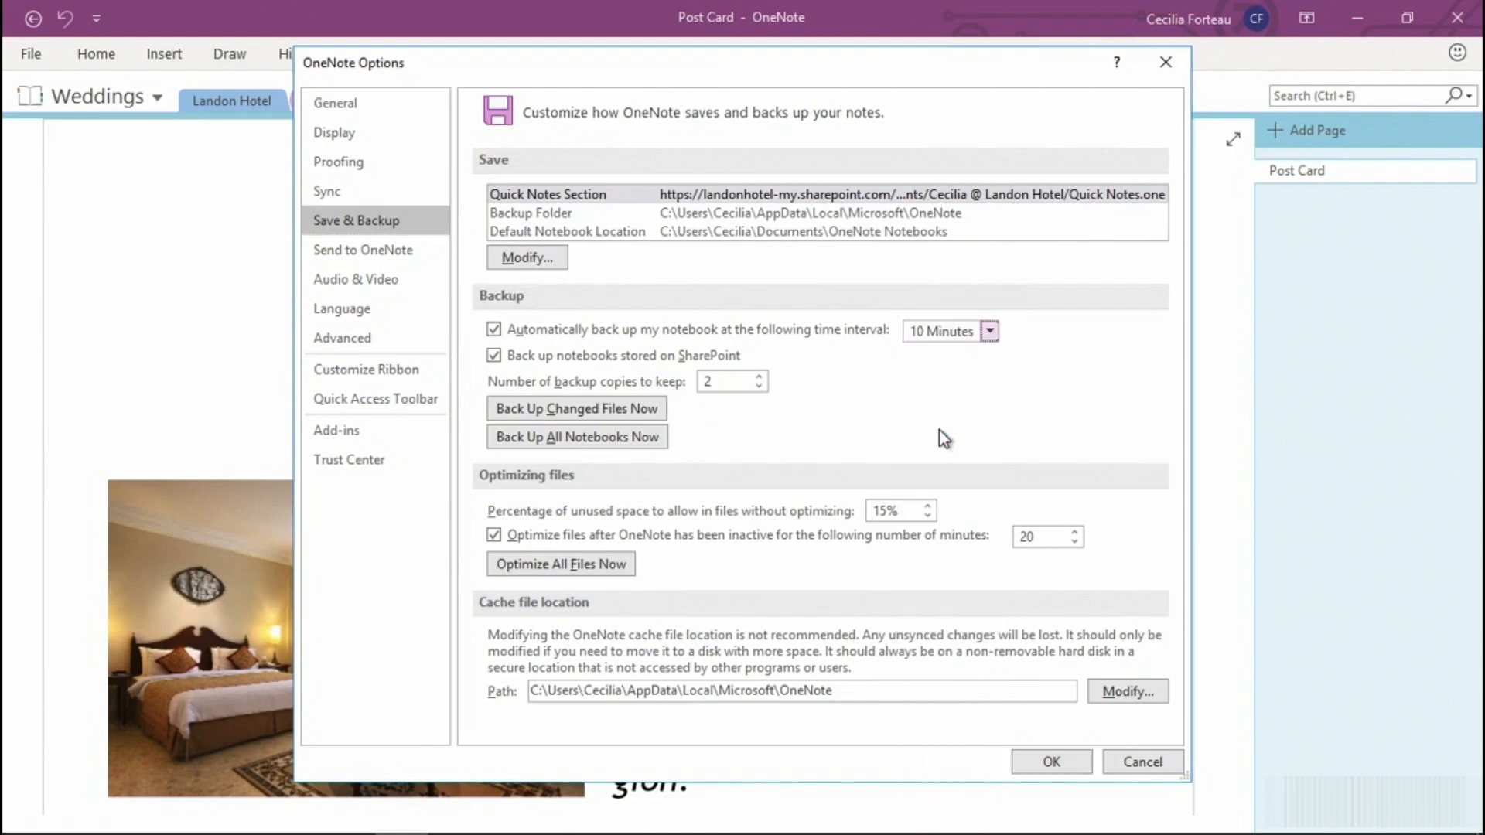
mouse_move(871, 436)
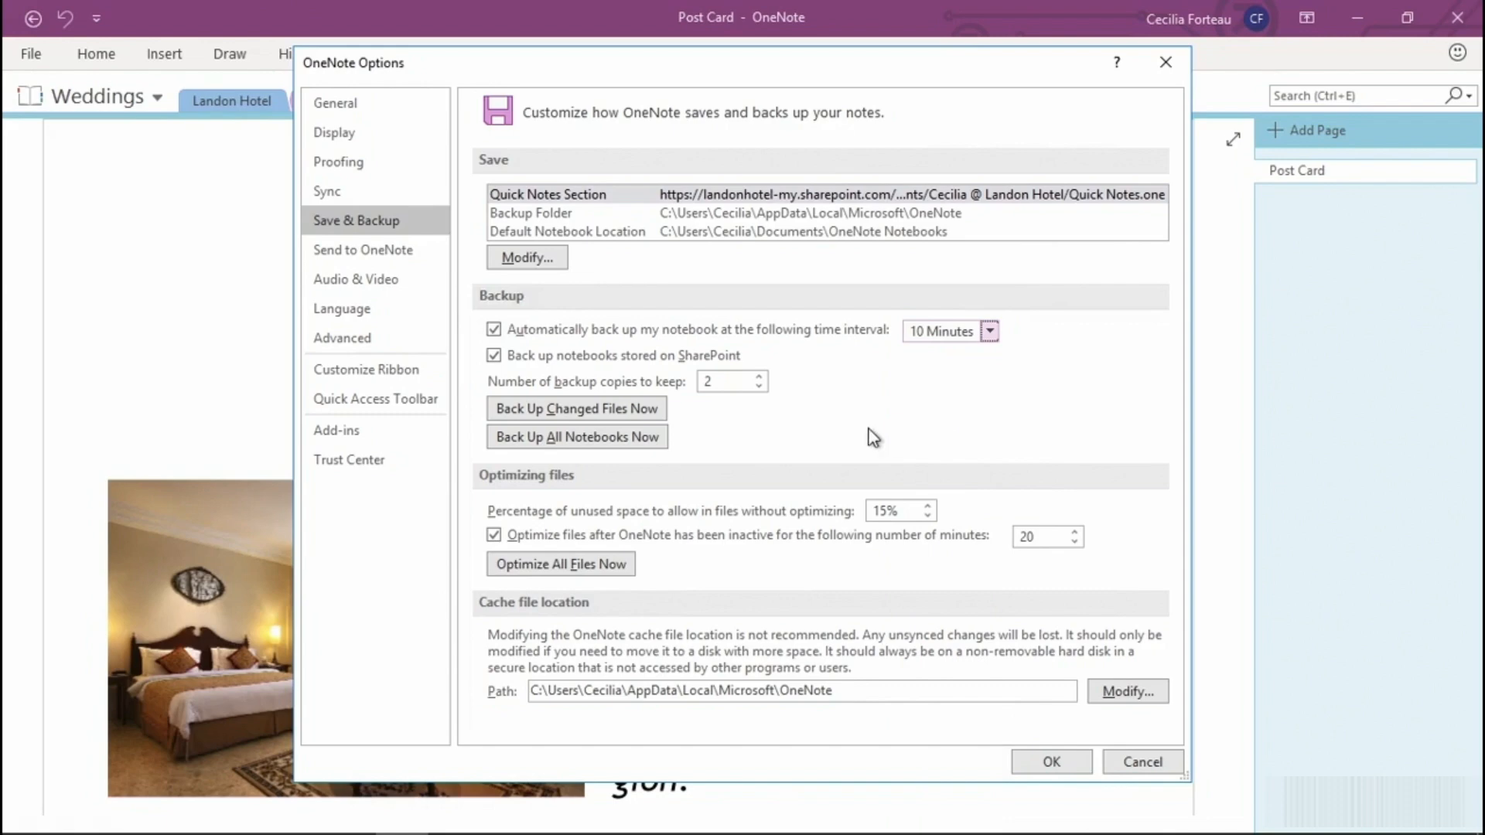
mouse_move(781, 398)
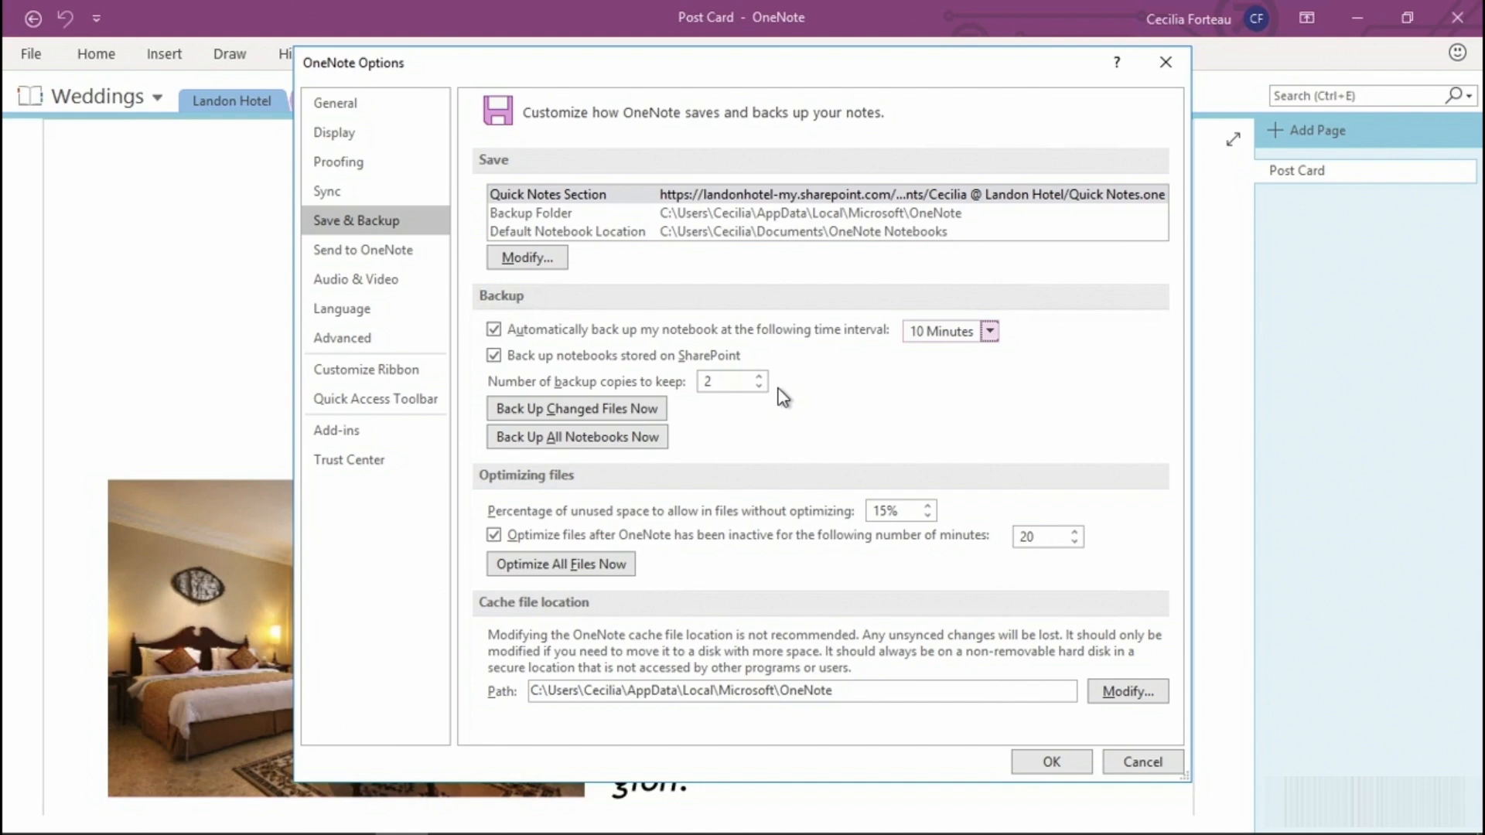
mouse_move(651, 445)
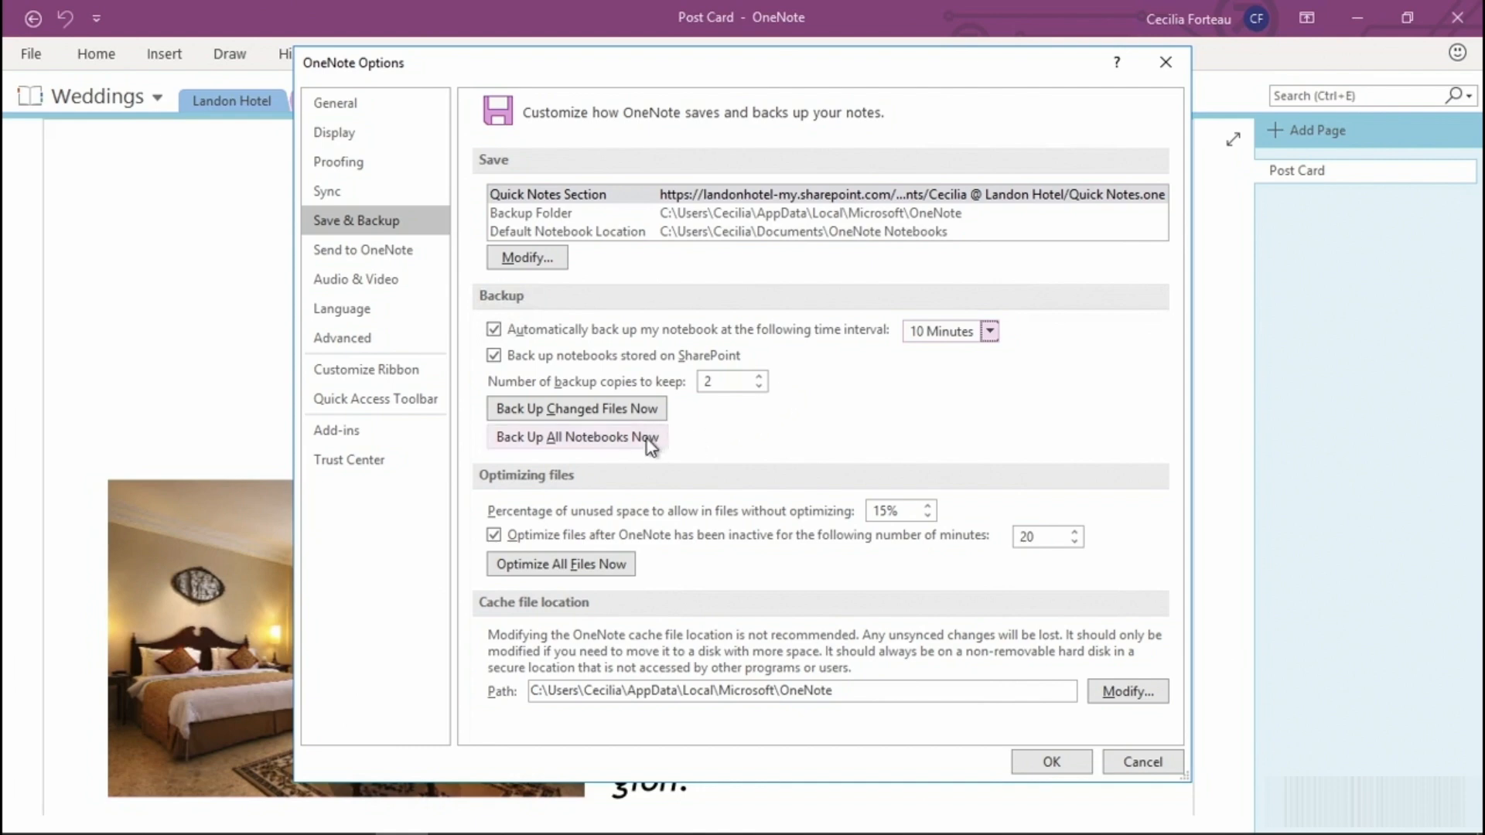
Back up all notebooks now, then confirm the options and restart notice
left_click(575, 436)
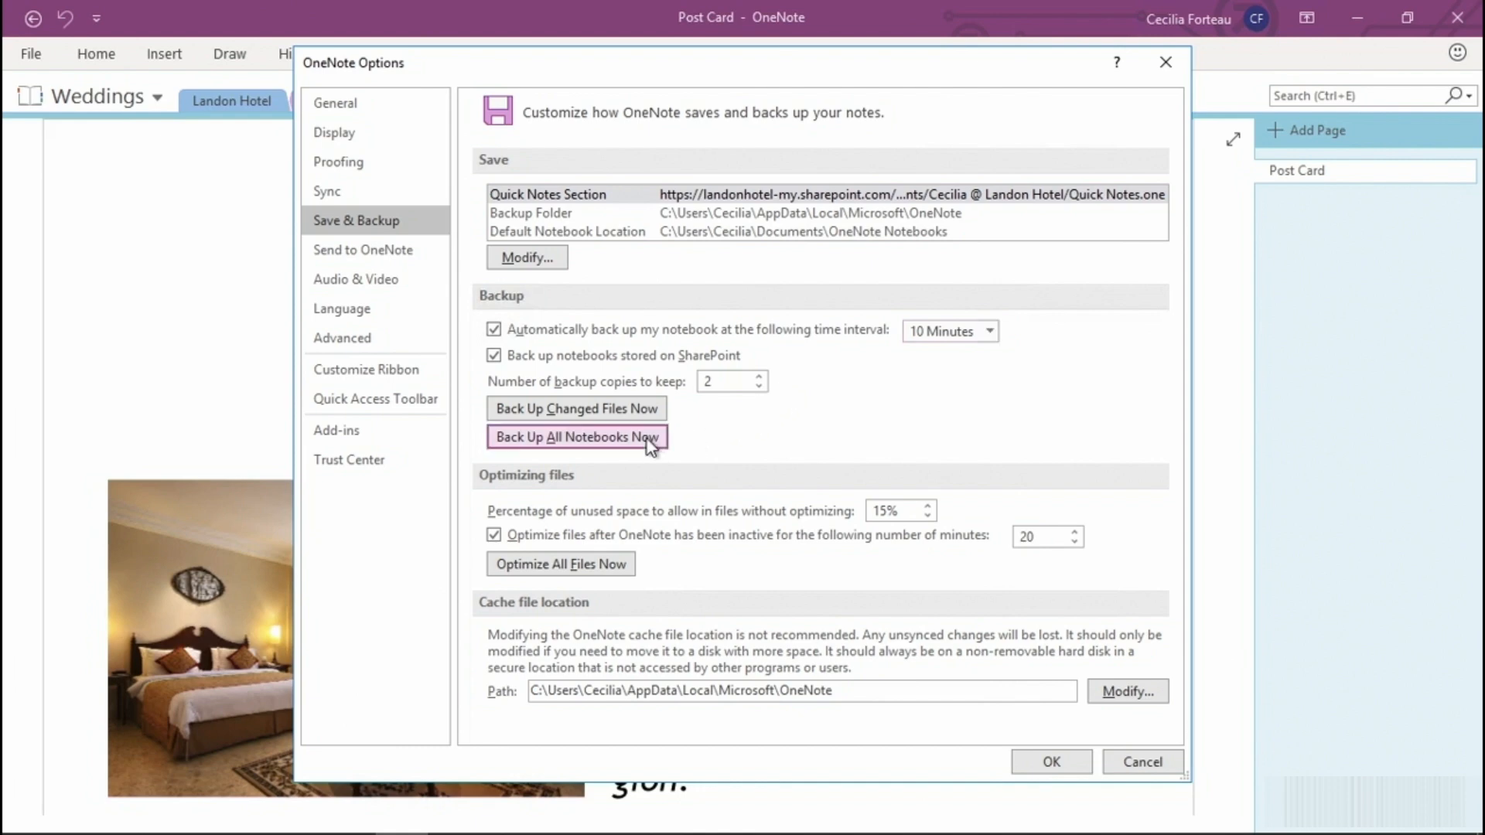
left_click(574, 436)
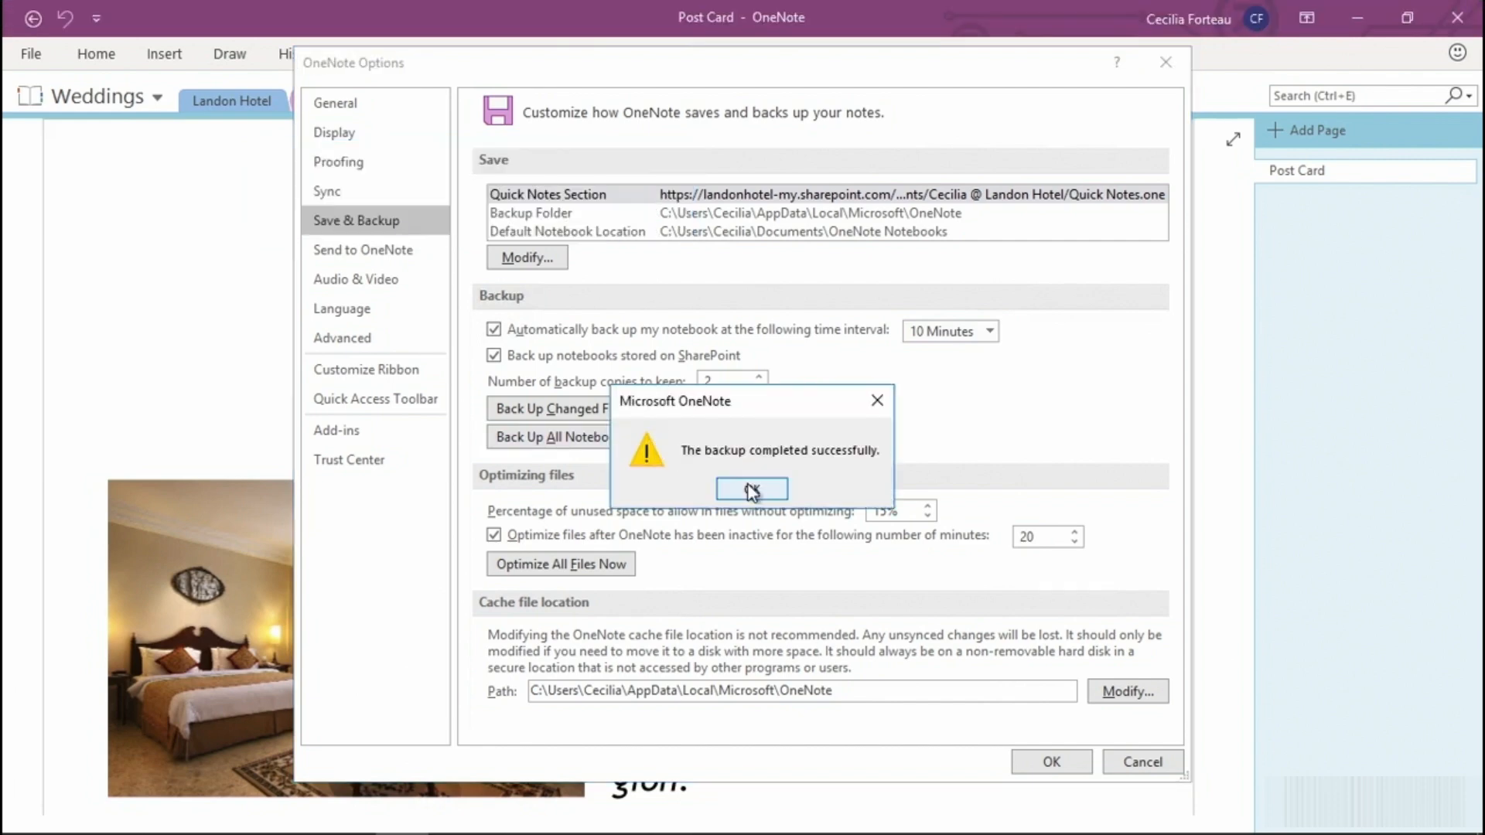
left_click(751, 489)
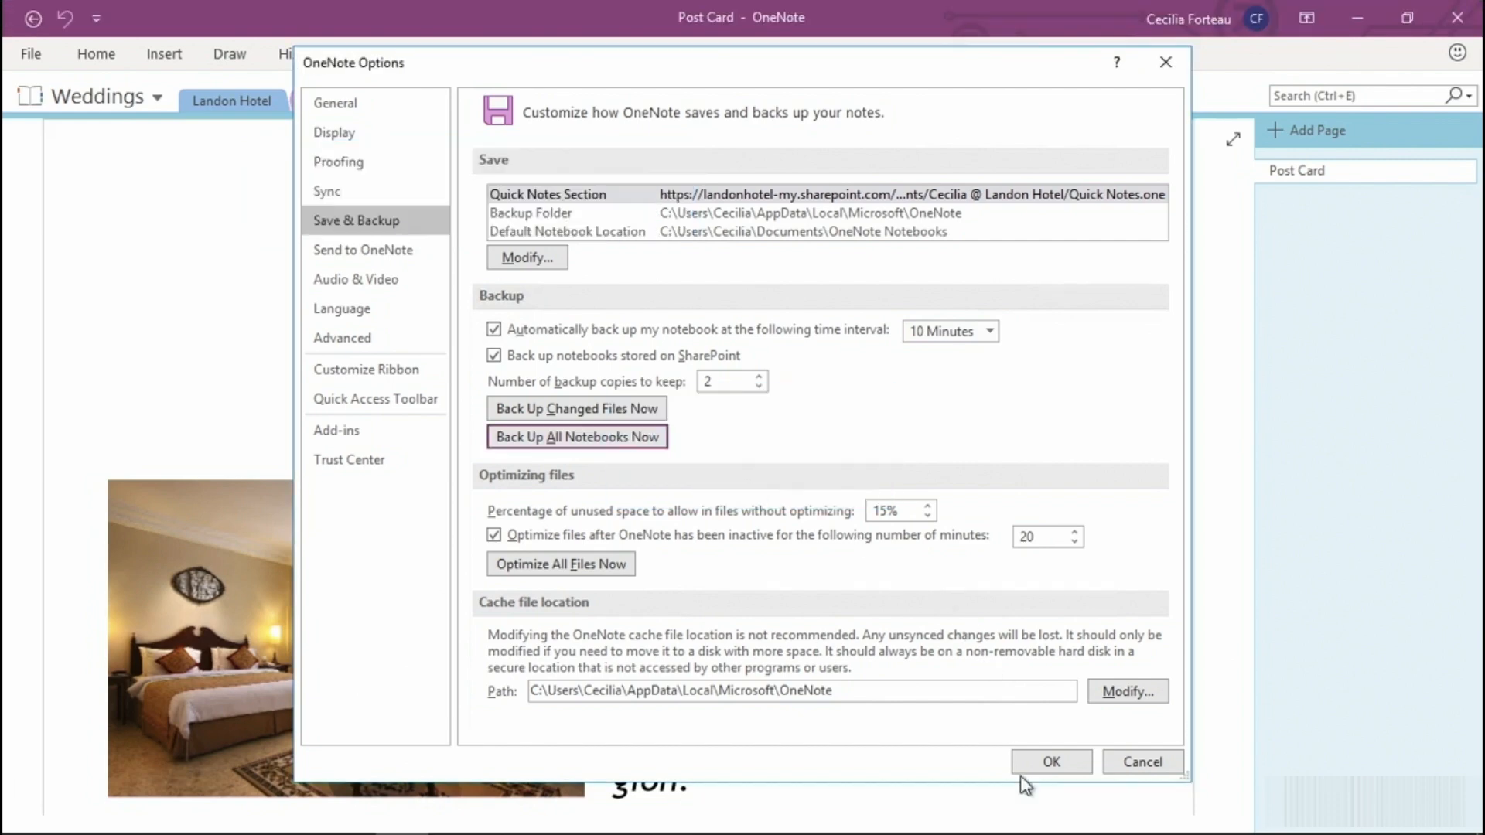
left_click(1050, 761)
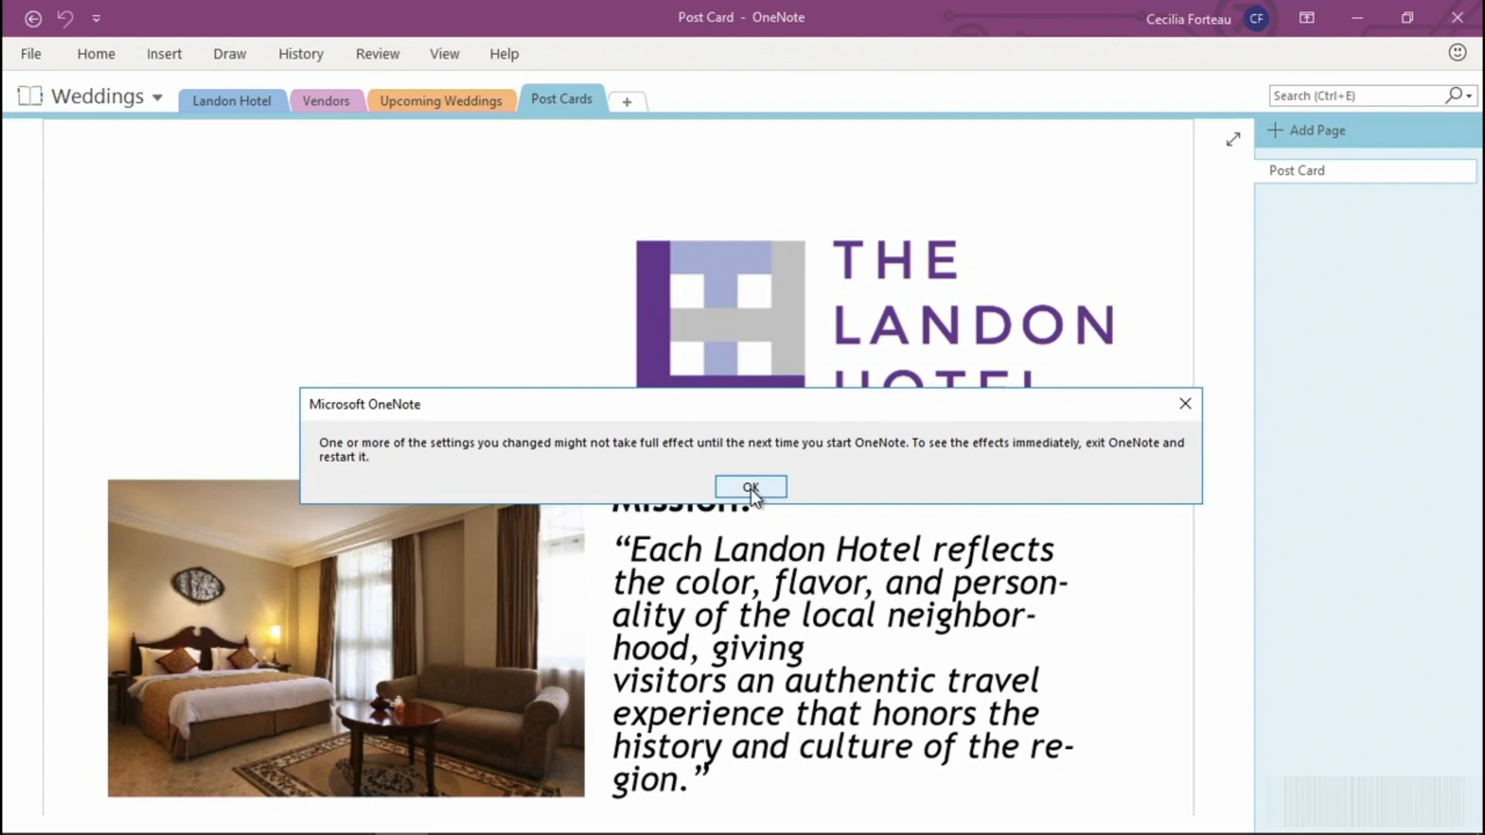
left_click(749, 487)
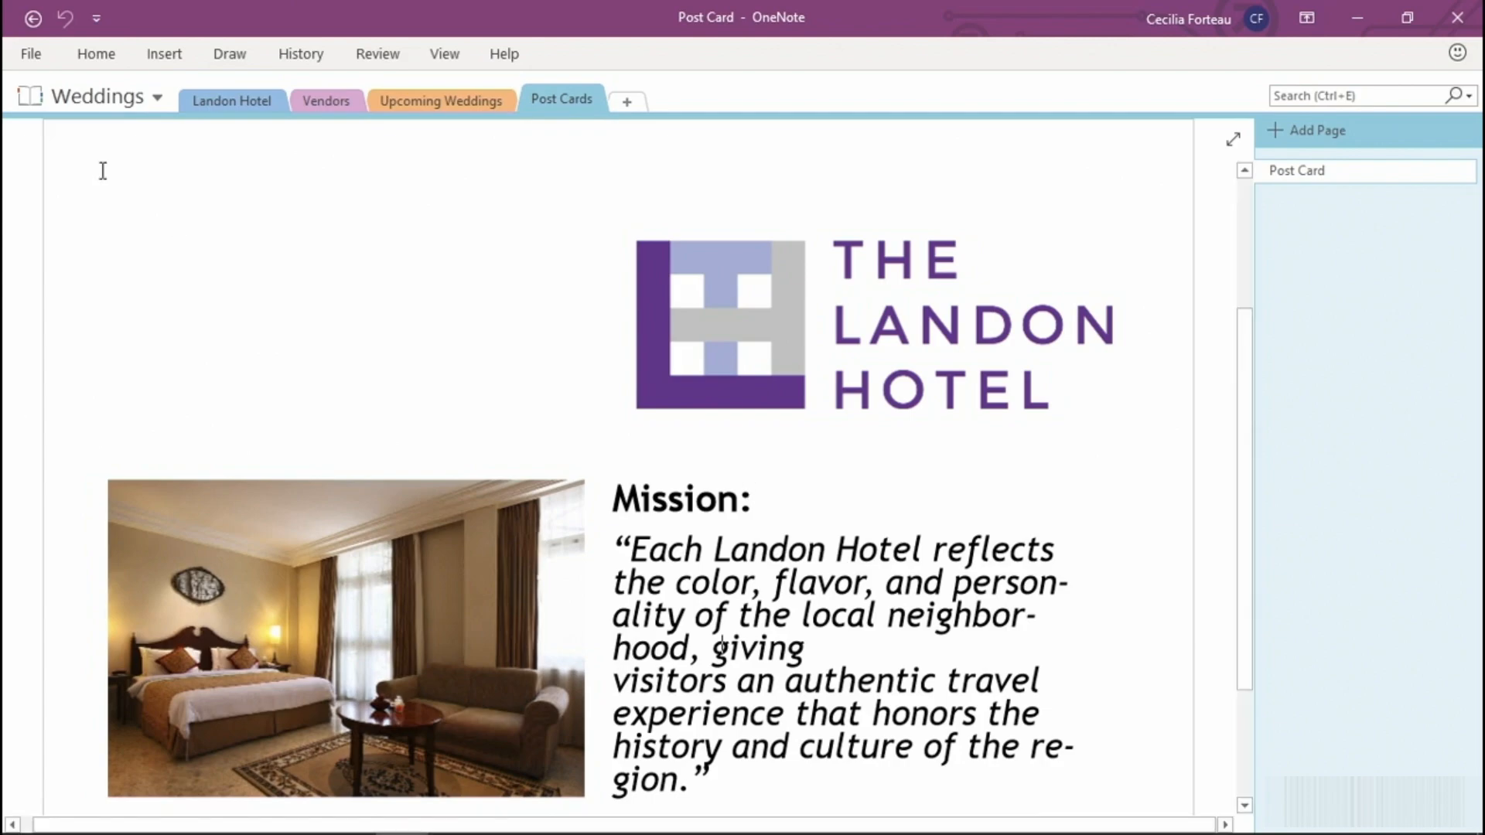
Open the 1-29-2020 Upcoming Weddings backup from the Weddings backup folder
left_click(30, 53)
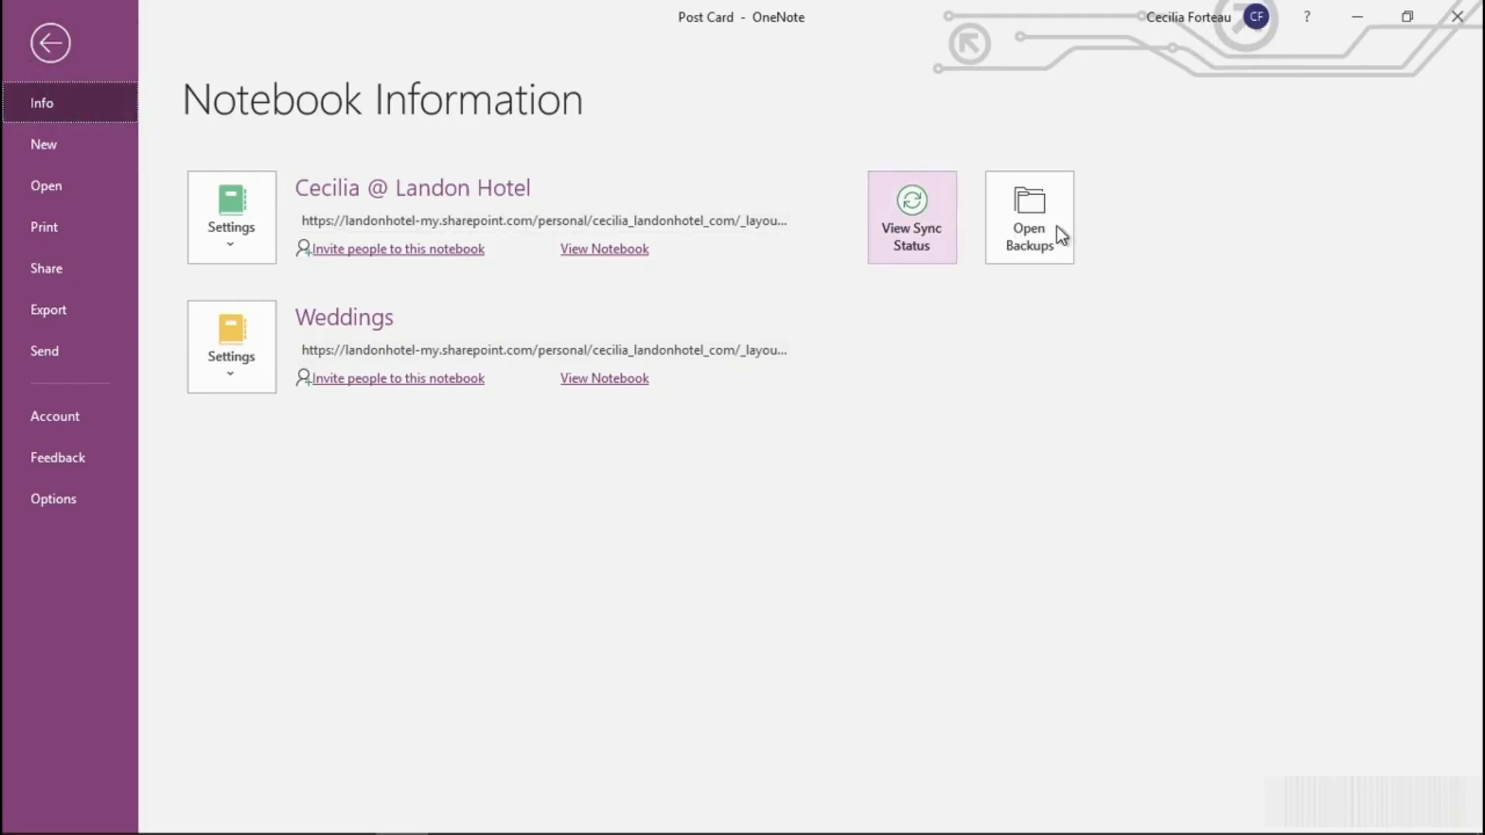
left_click(1028, 216)
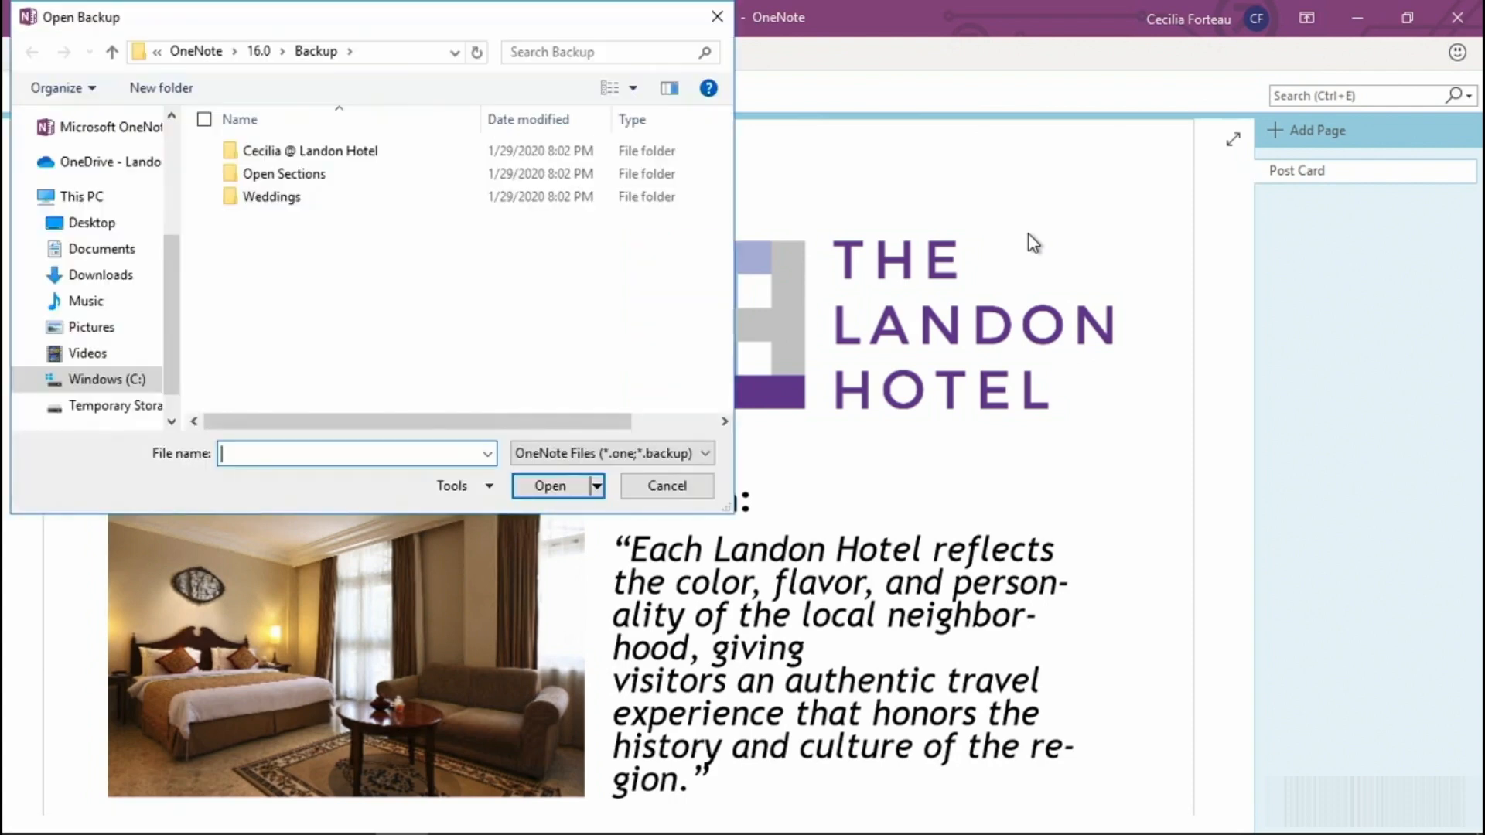
double_click(272, 195)
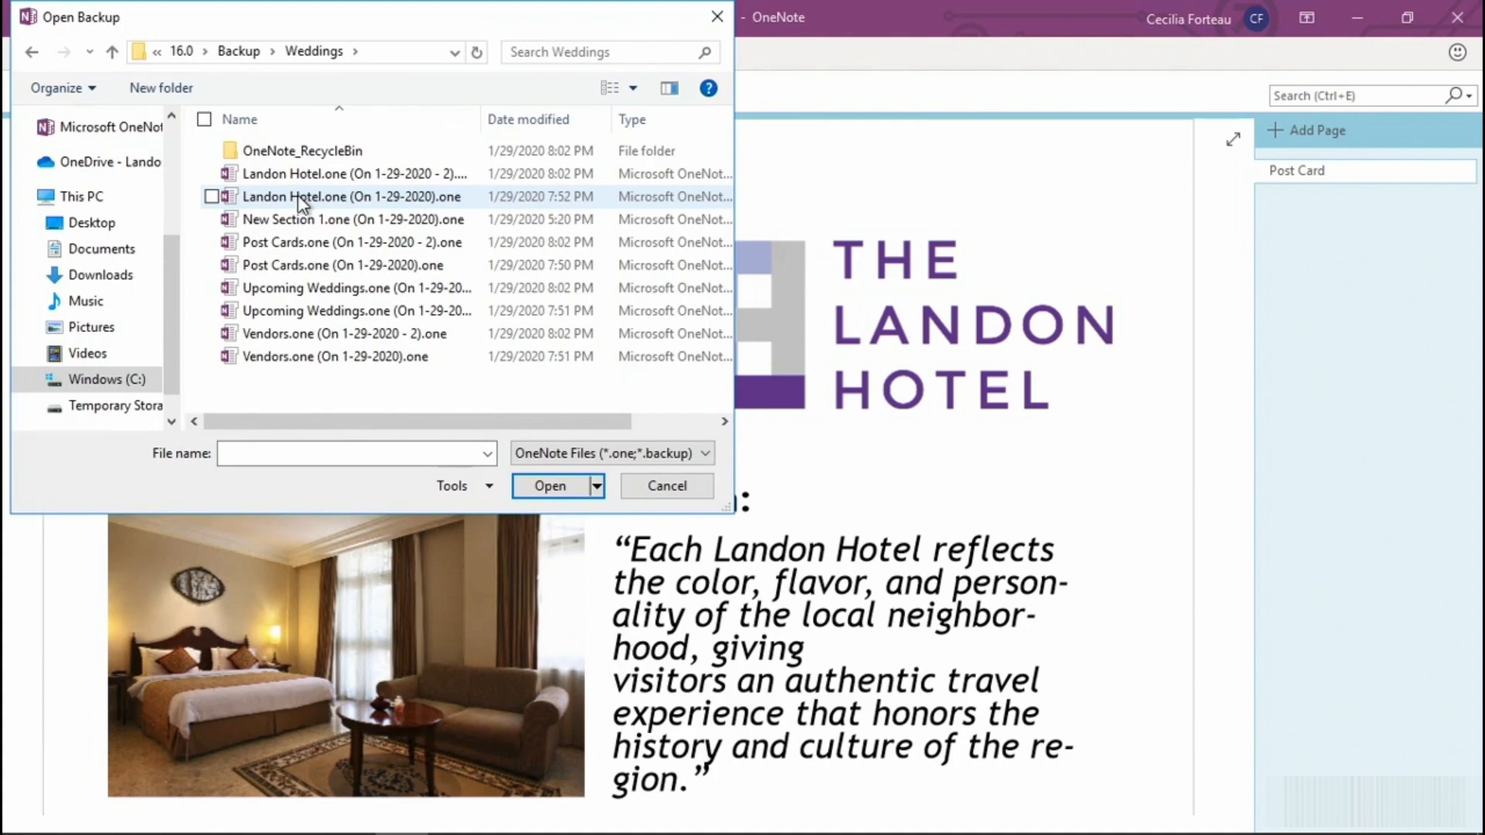
mouse_move(326, 295)
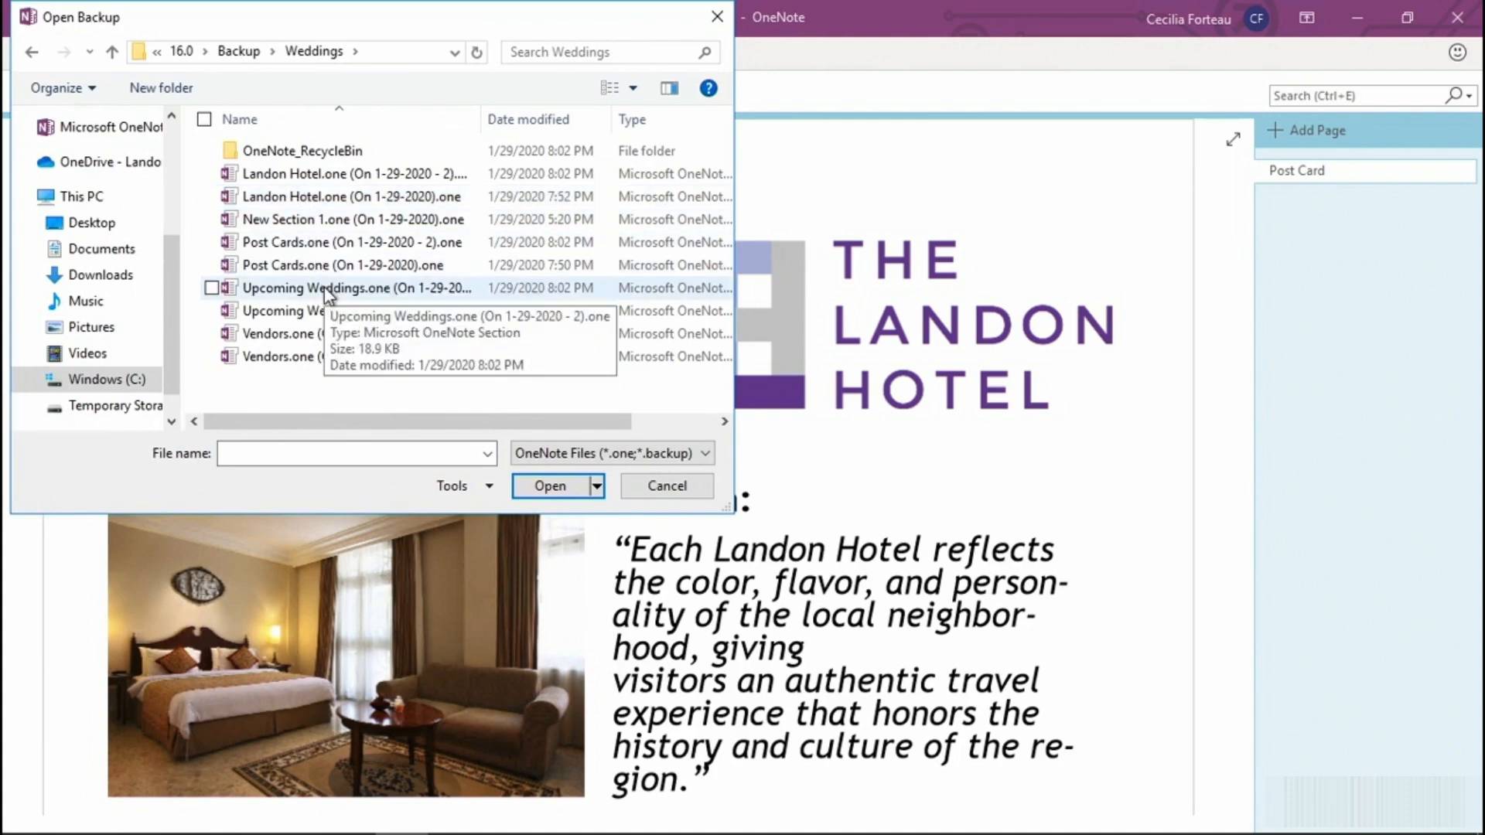
left_click(358, 288)
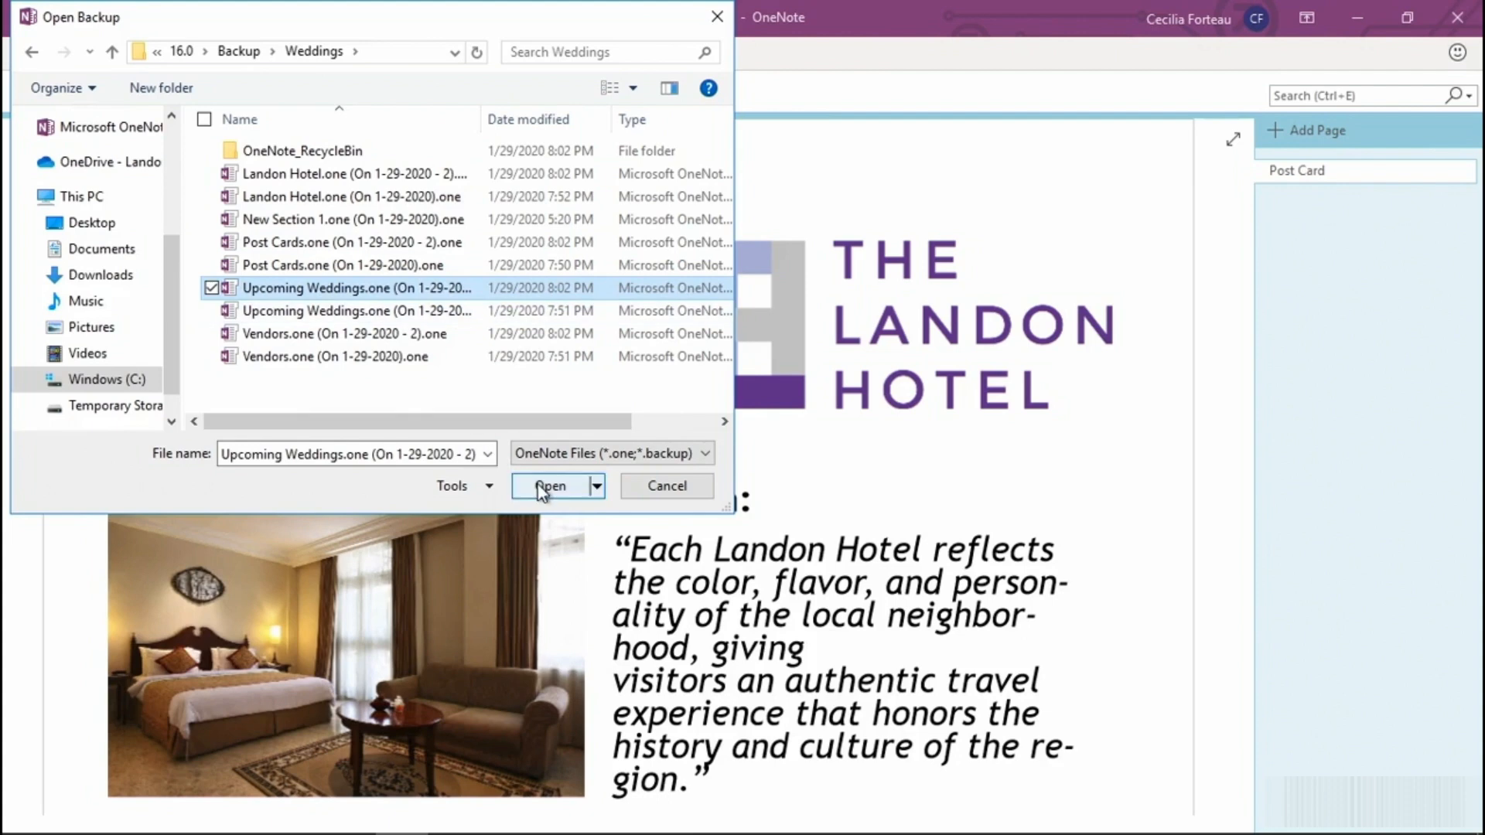
left_click(549, 486)
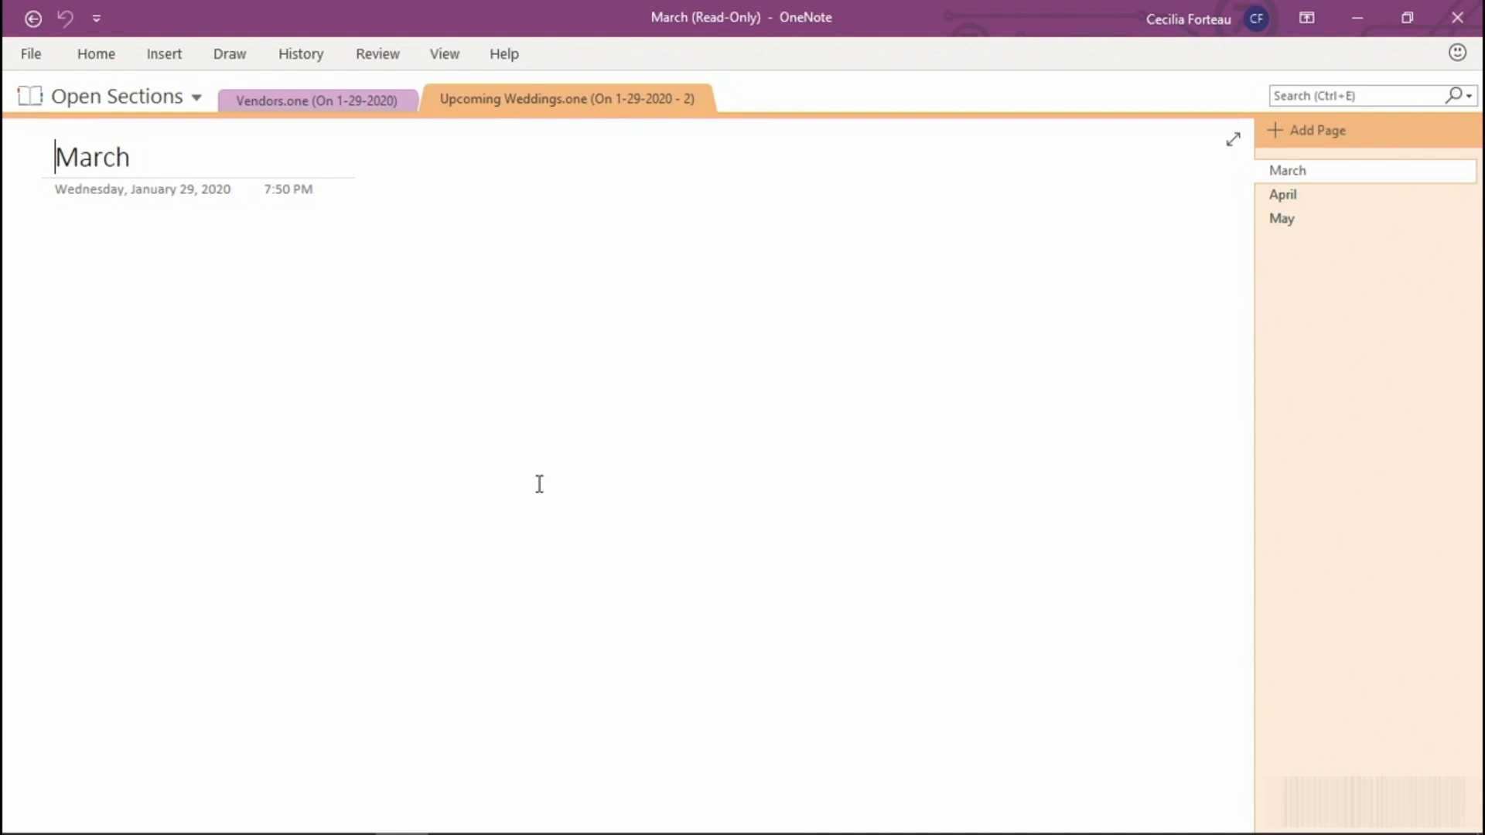
mouse_move(488, 392)
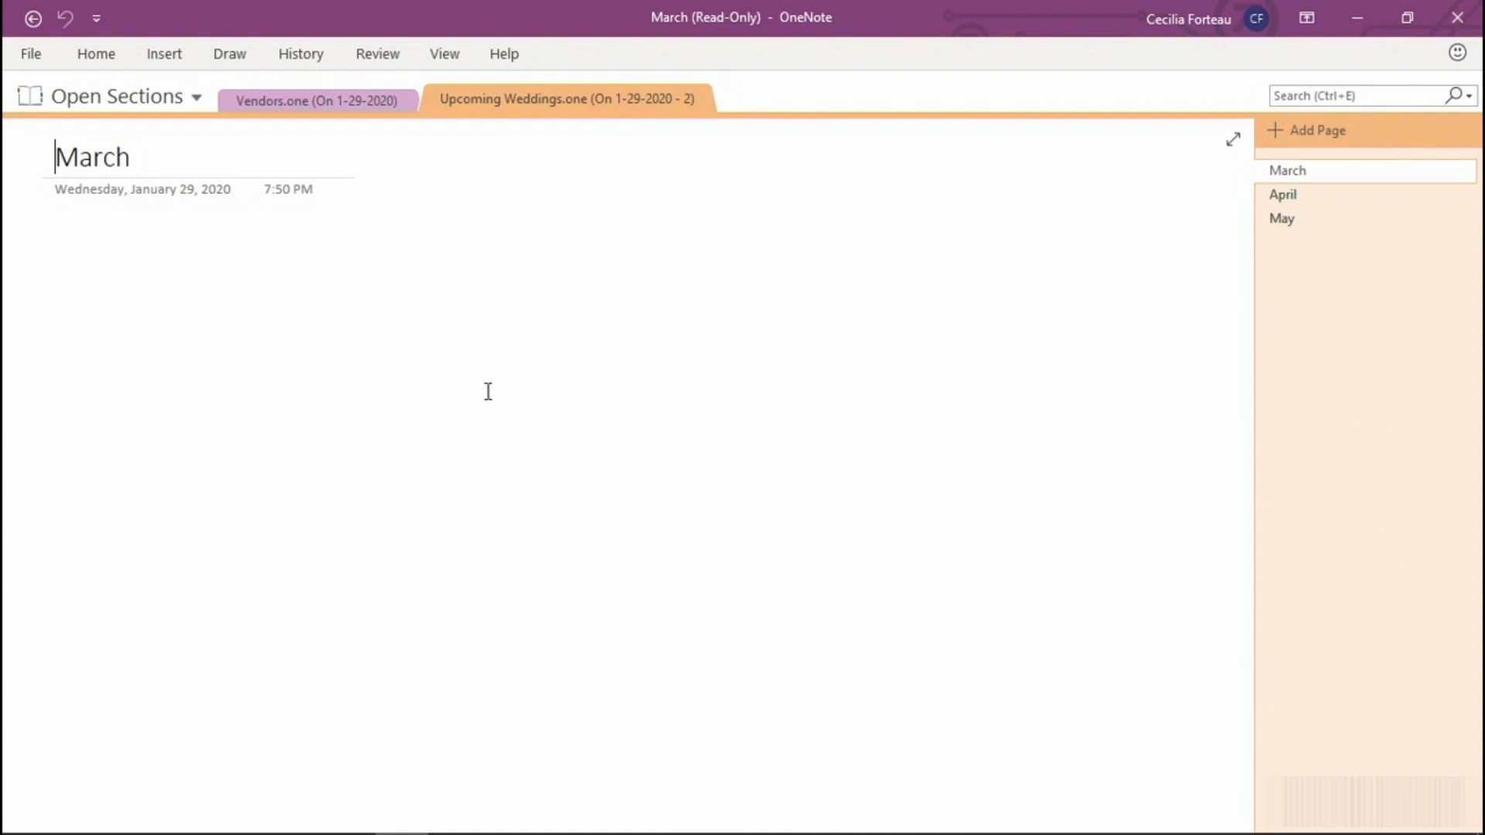
Copy the Vendors.one backup section into the Weddings notebook via Move or Copy
right_click(318, 98)
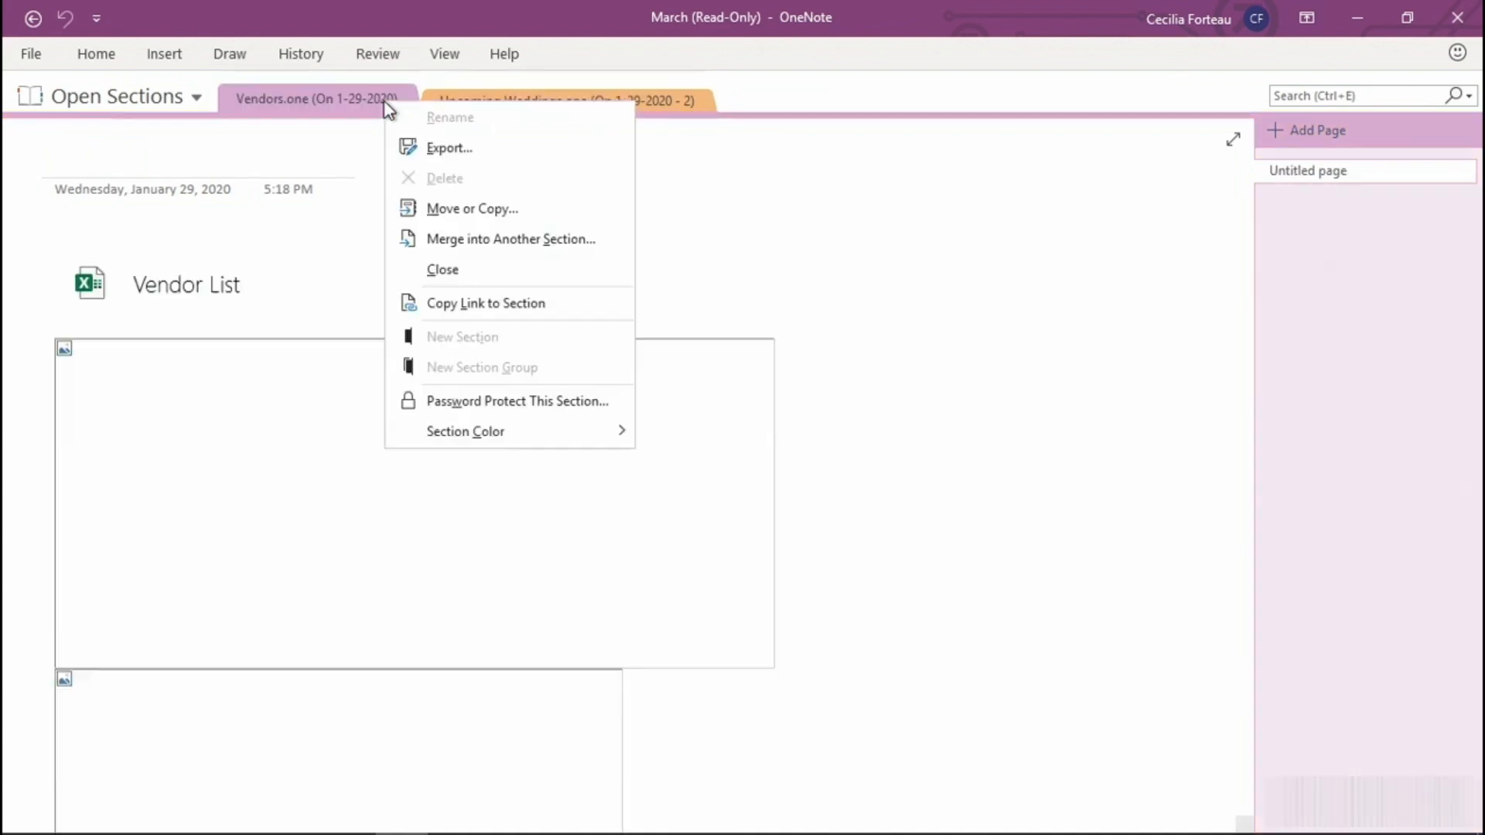
mouse_move(471, 208)
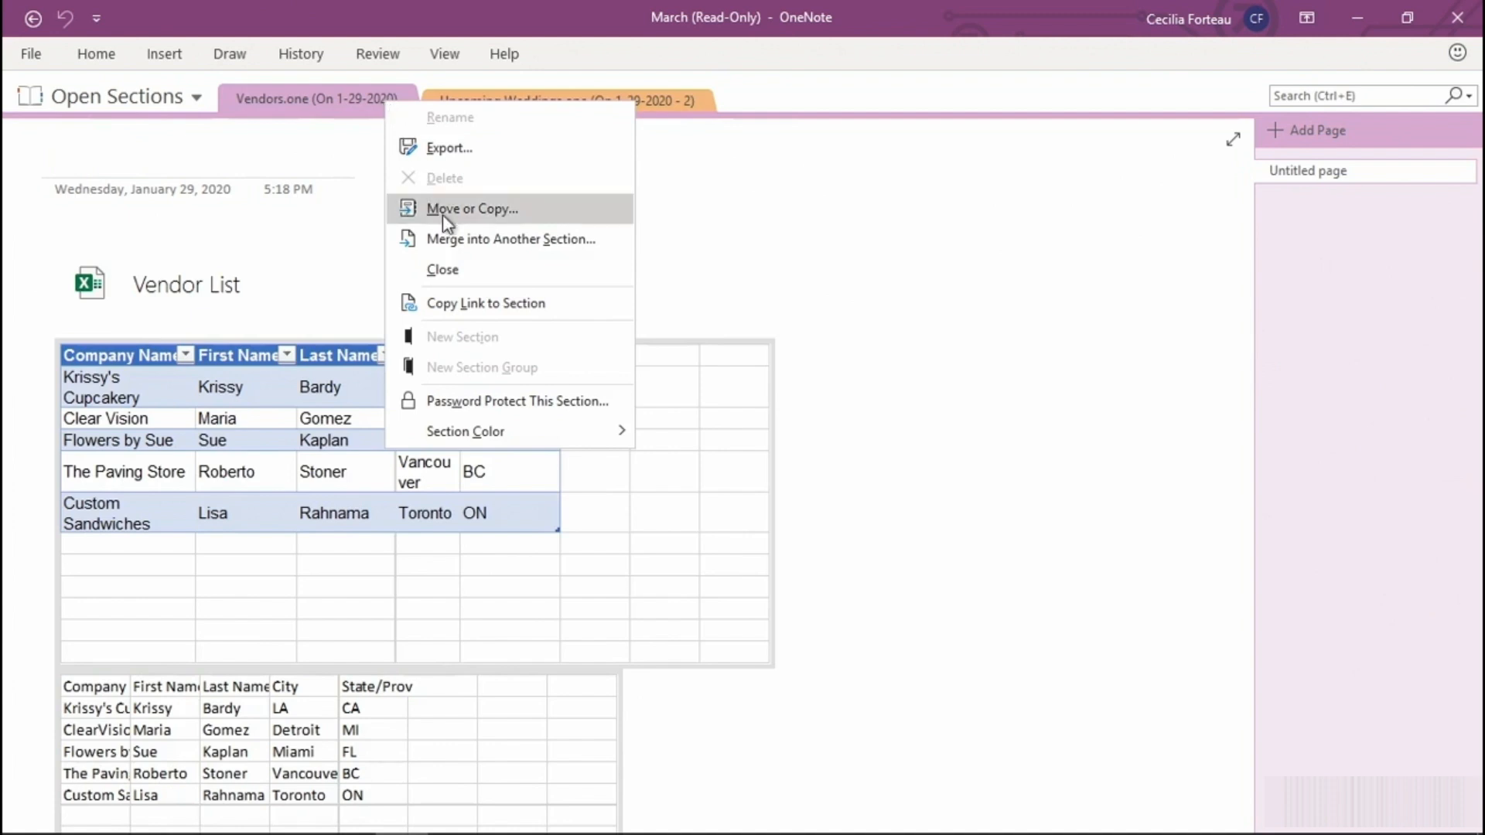
left_click(472, 208)
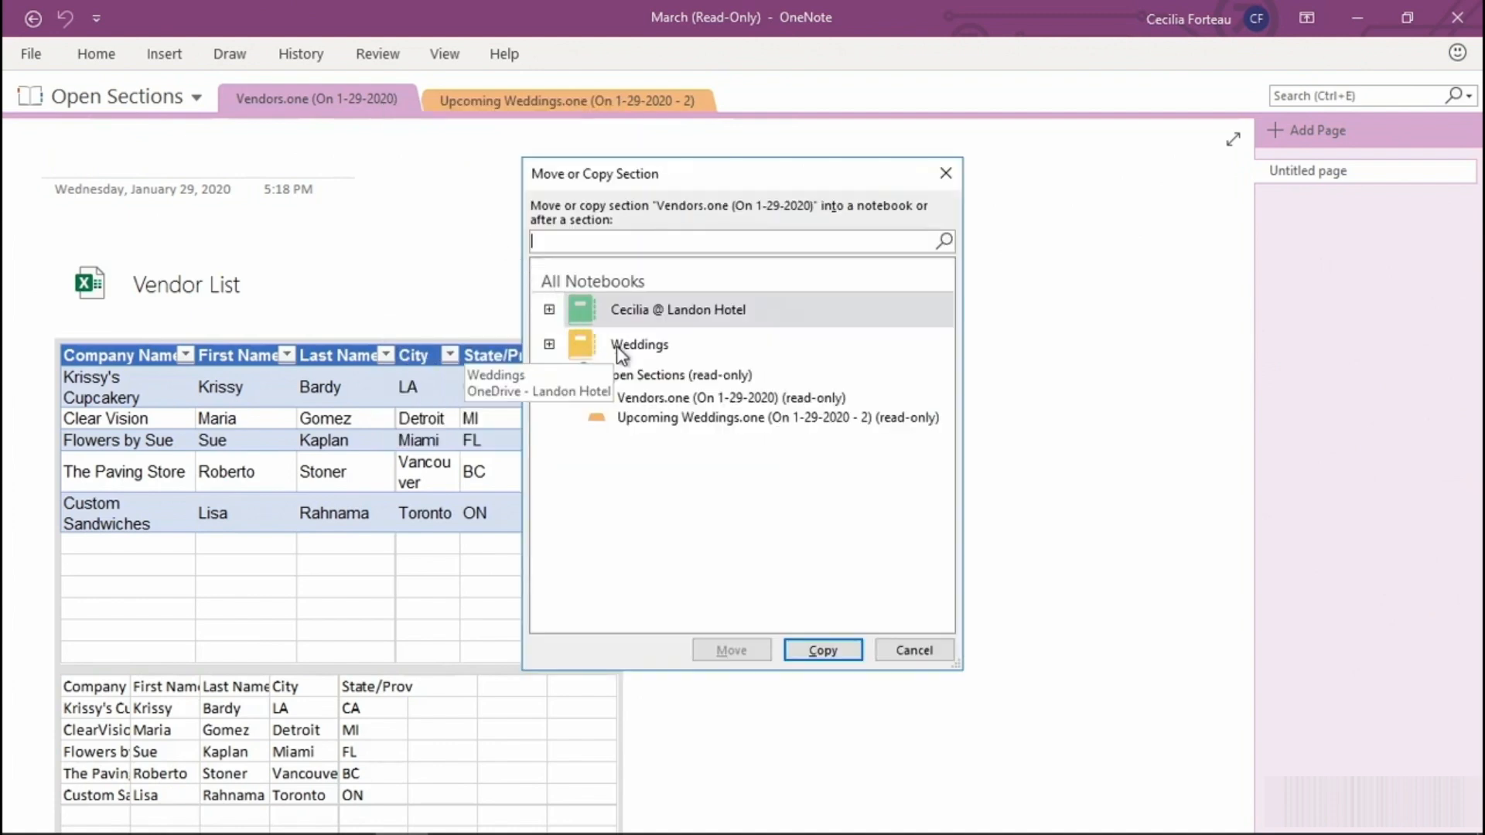
left_click(639, 343)
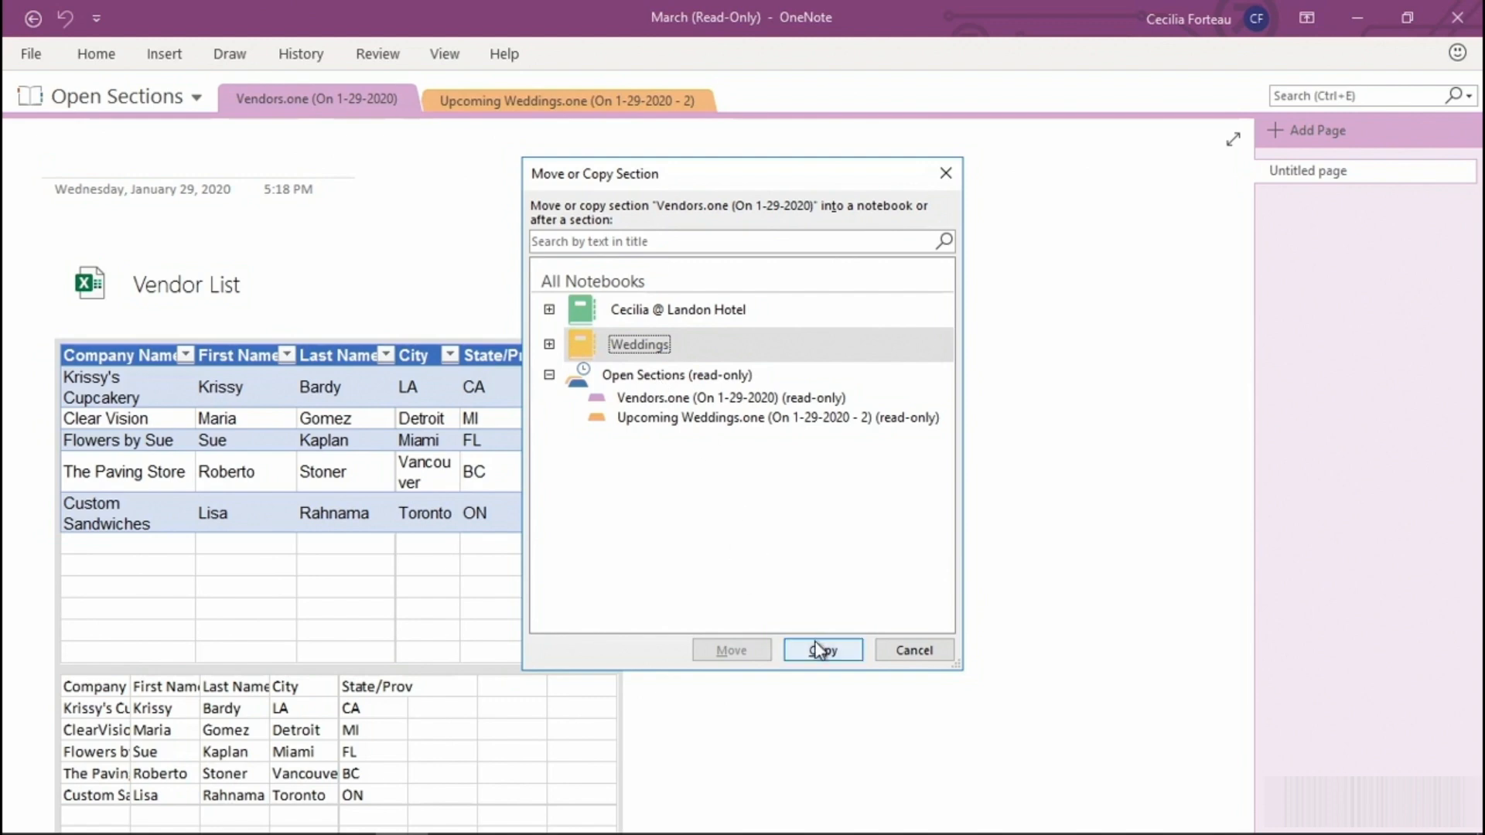
left_click(819, 650)
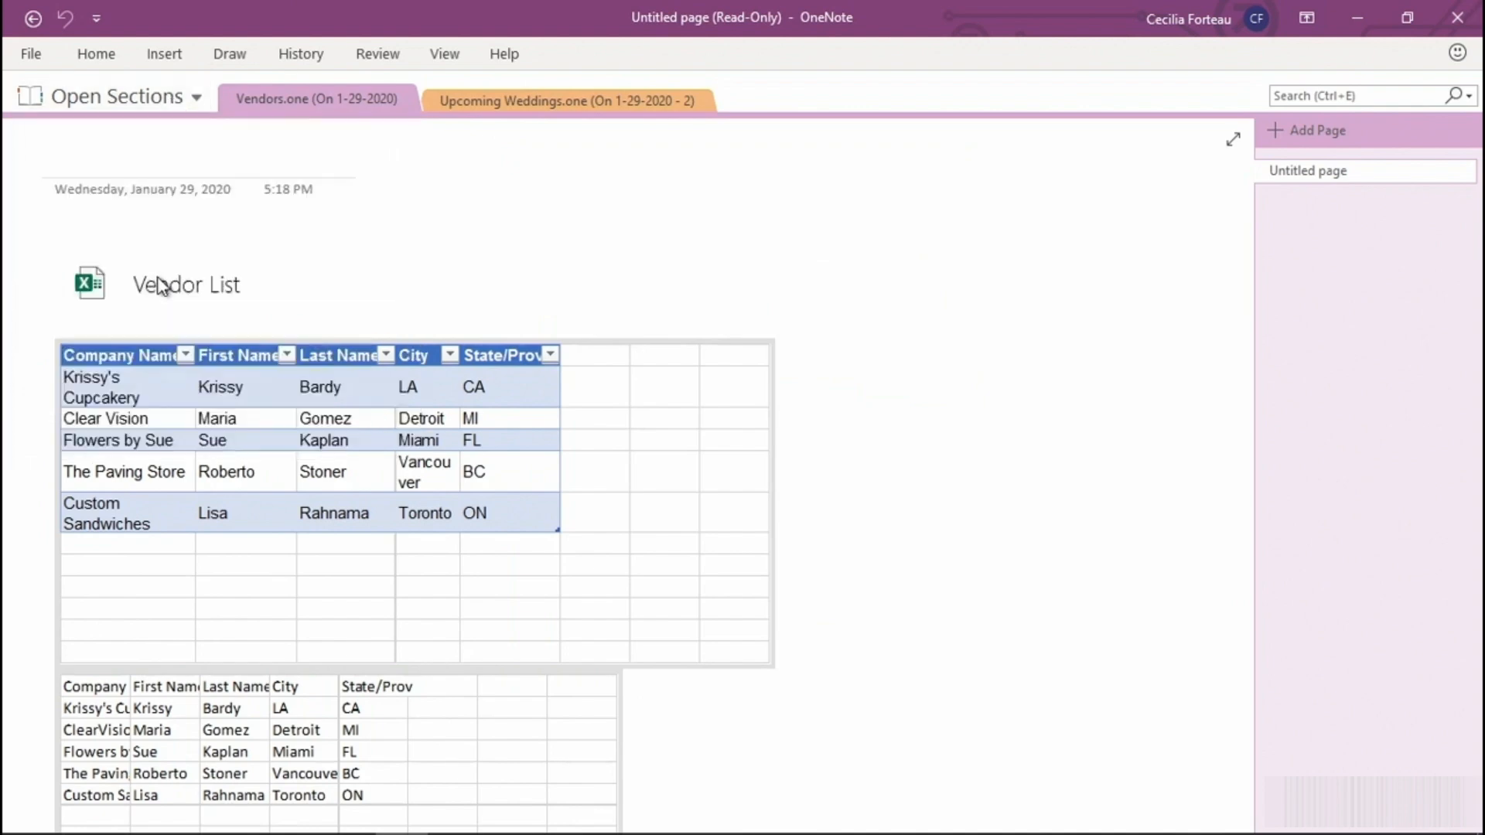
Switch to Weddings and open the Vendors.one (On 1-29-2020) section tab
left_click(562, 100)
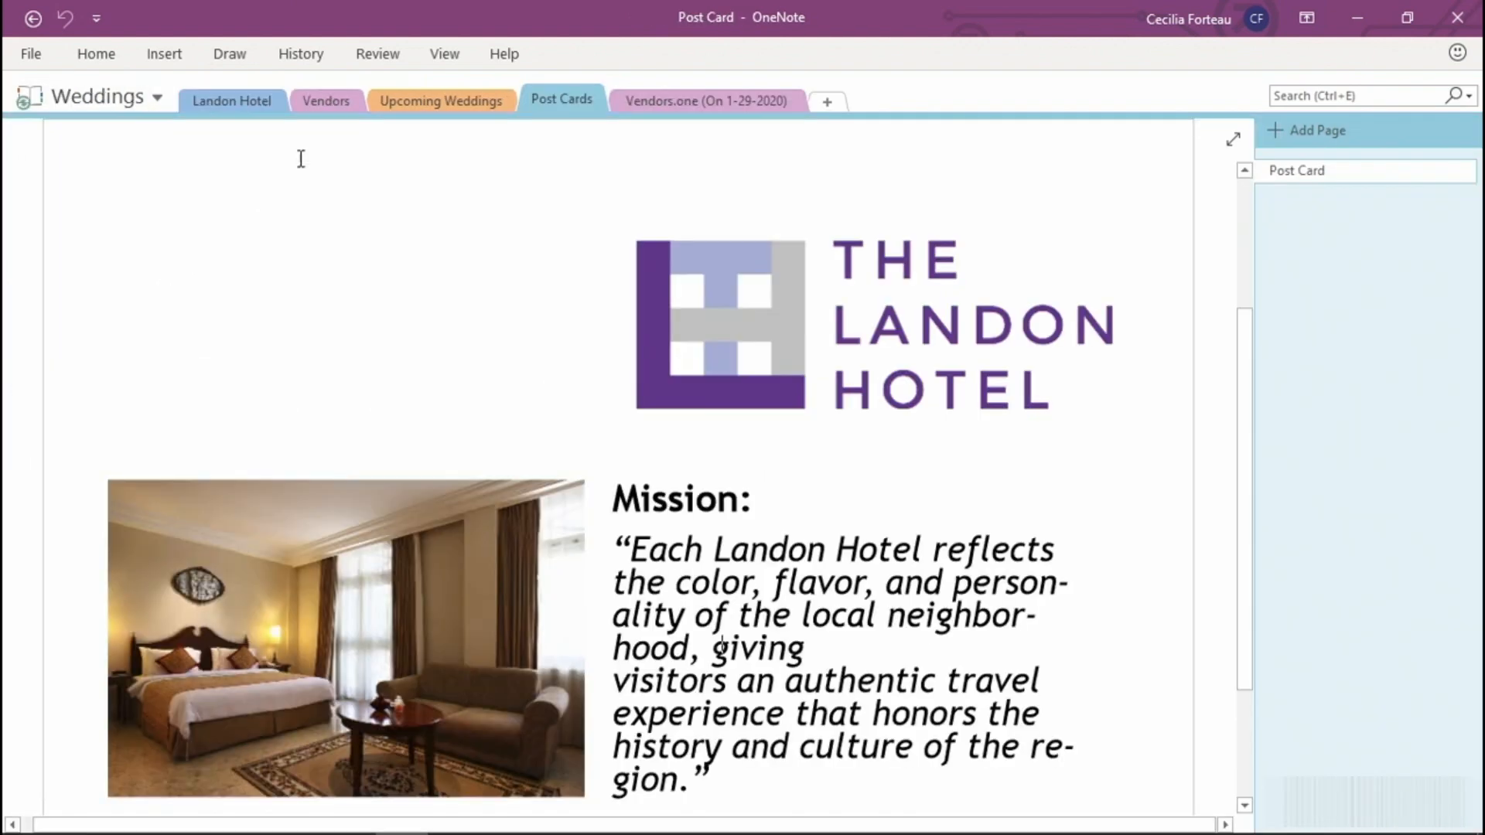
left_click(326, 100)
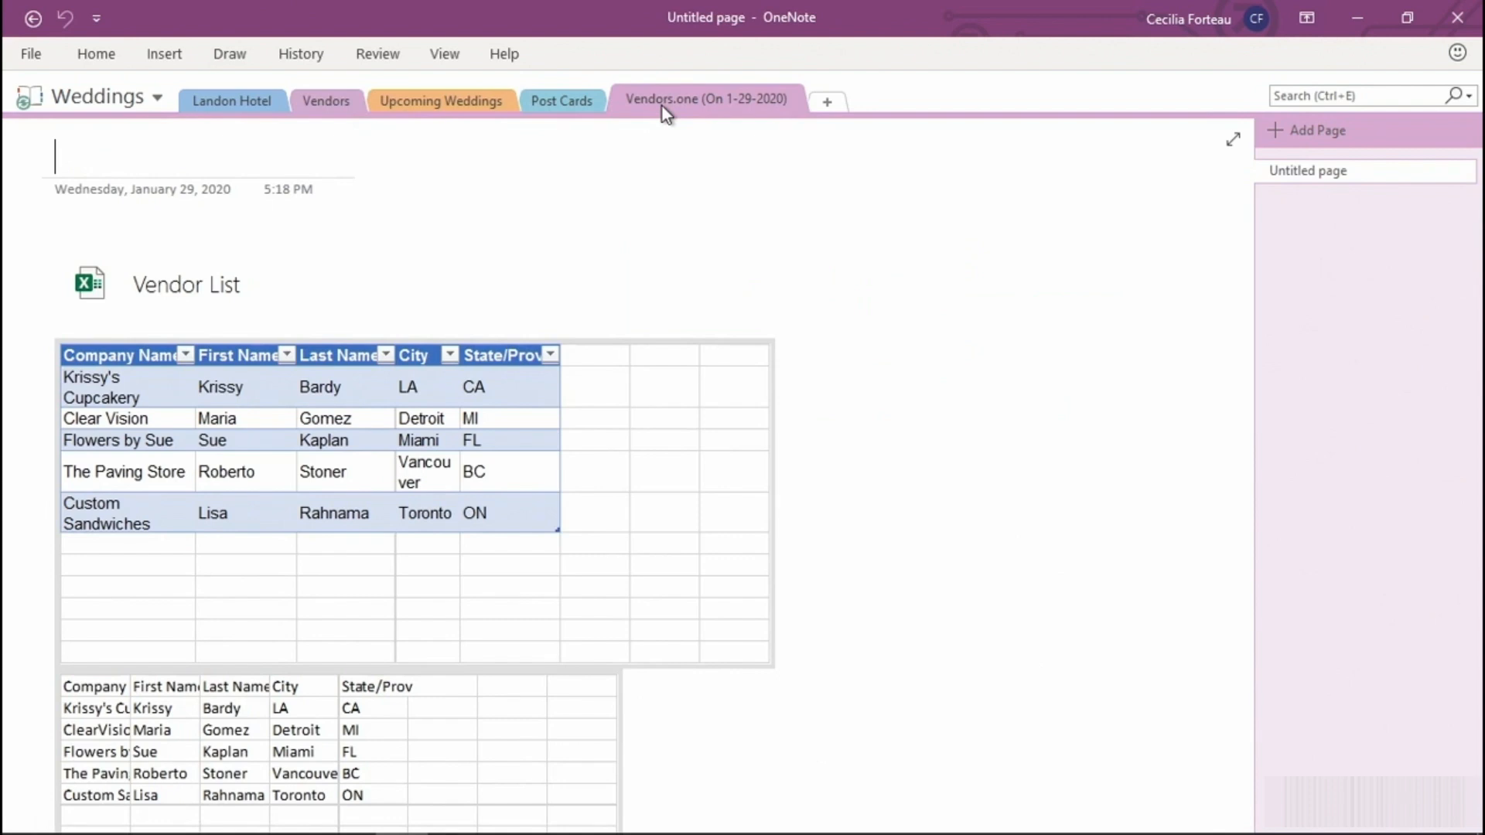
mouse_move(664, 127)
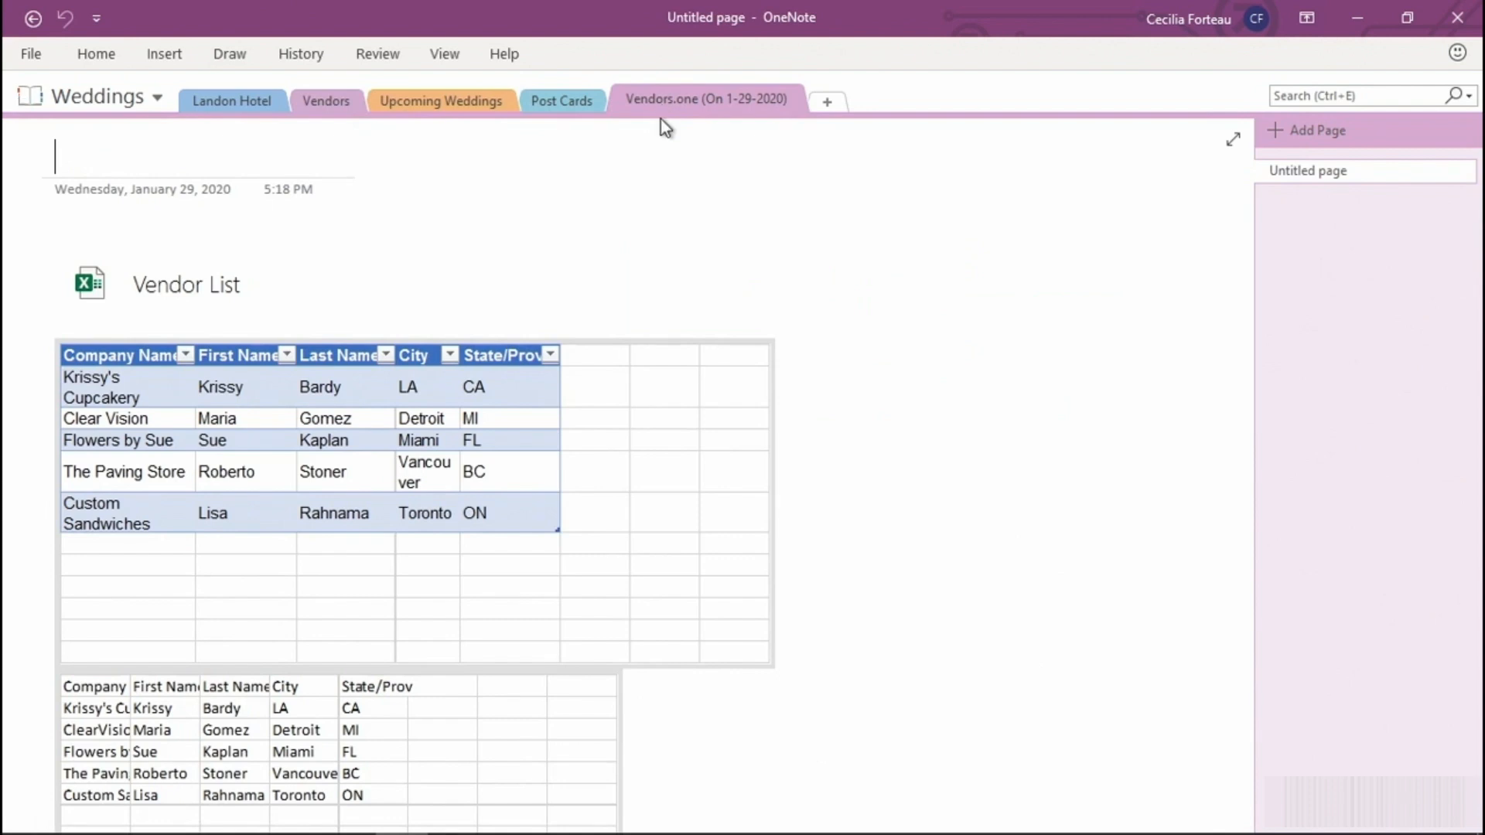